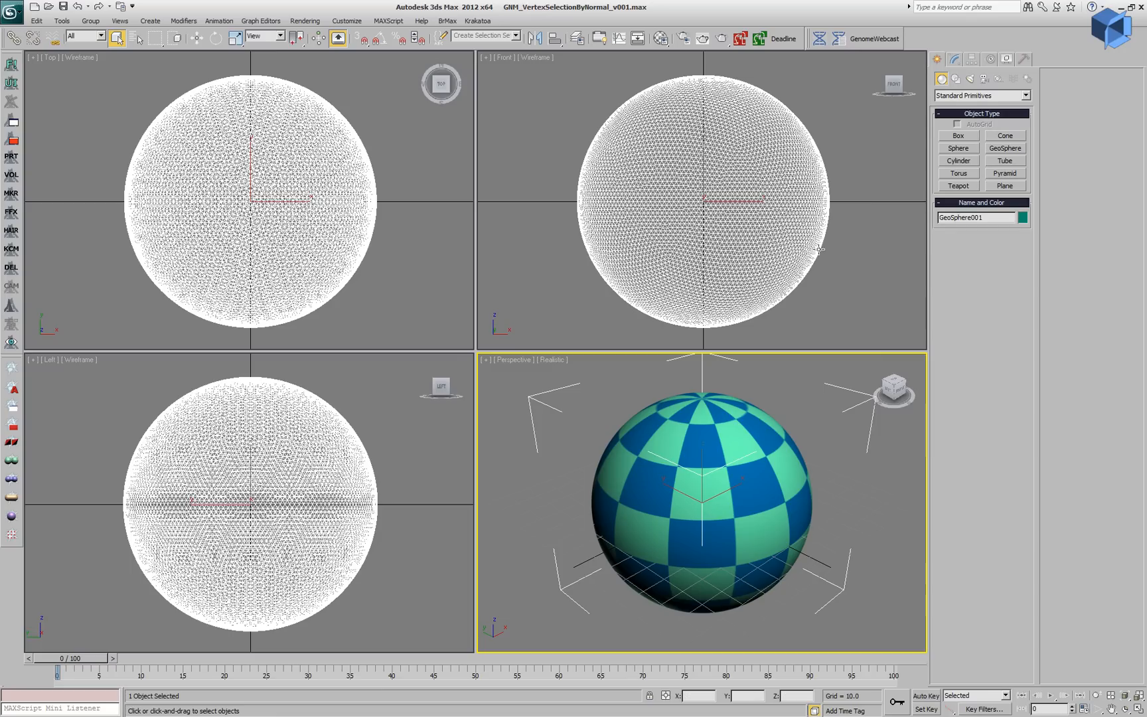
Add a Genome modifier that selects vertices by VectorDot of Normal with normalized [0,0,1]
left_click(817, 39)
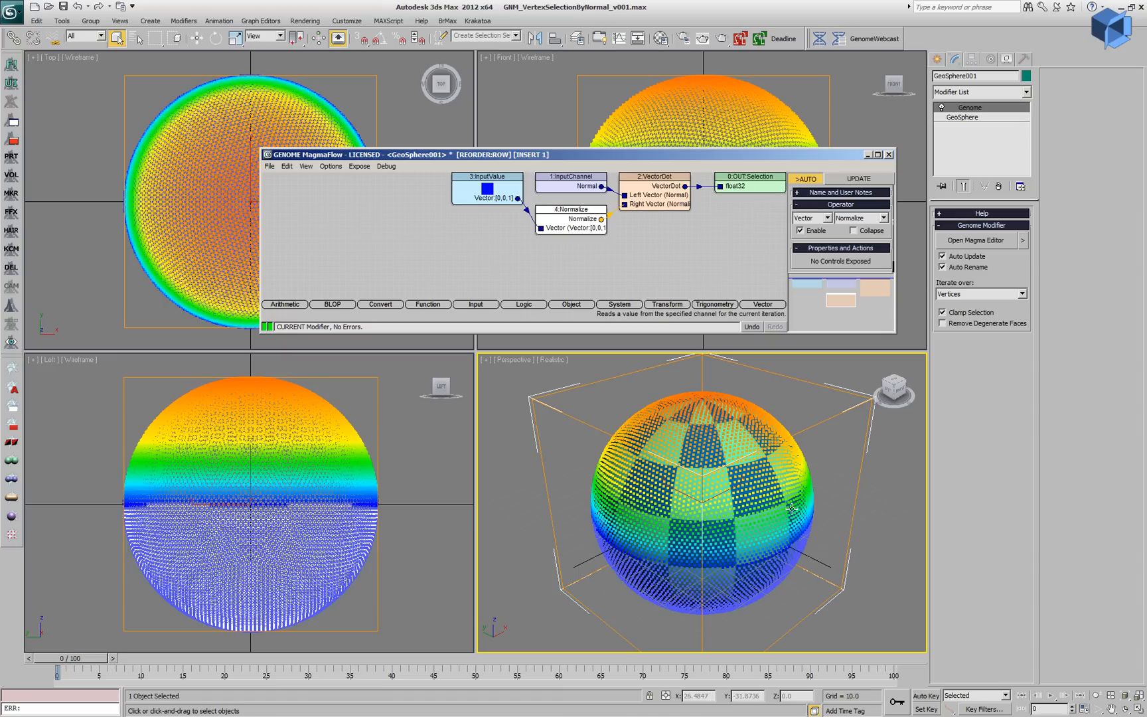
mouse_move(783, 550)
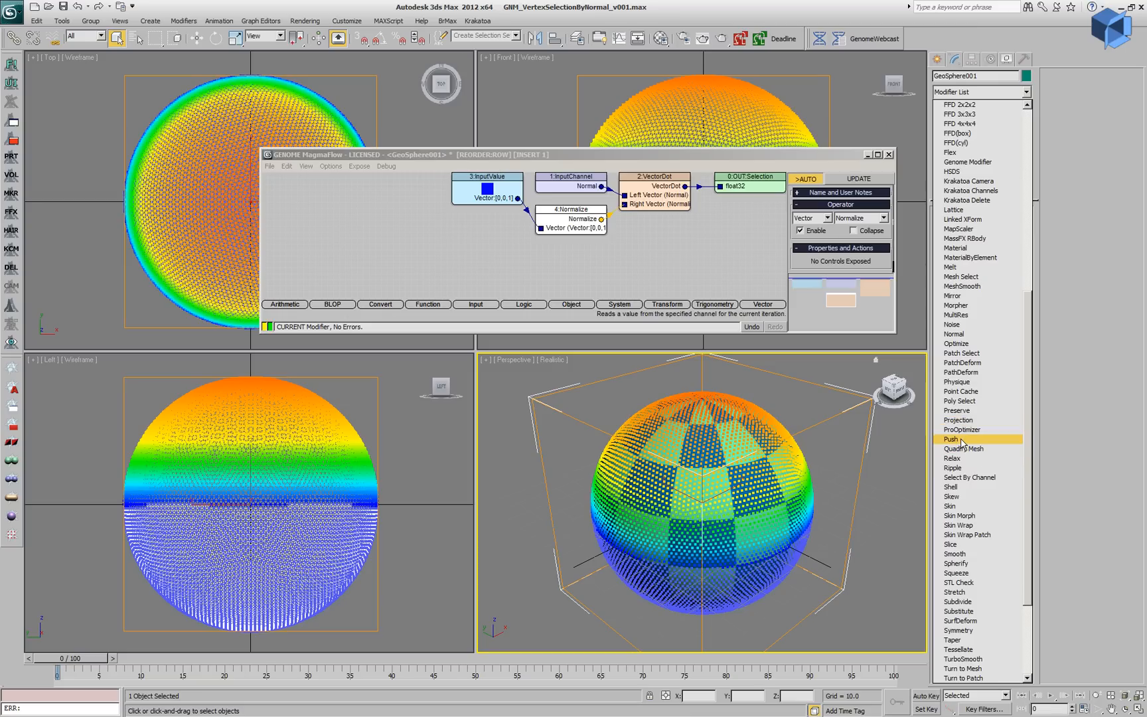
Add a Push modifier with Push Value 47.736, comparing it against Genome in the stack
left_click(954, 439)
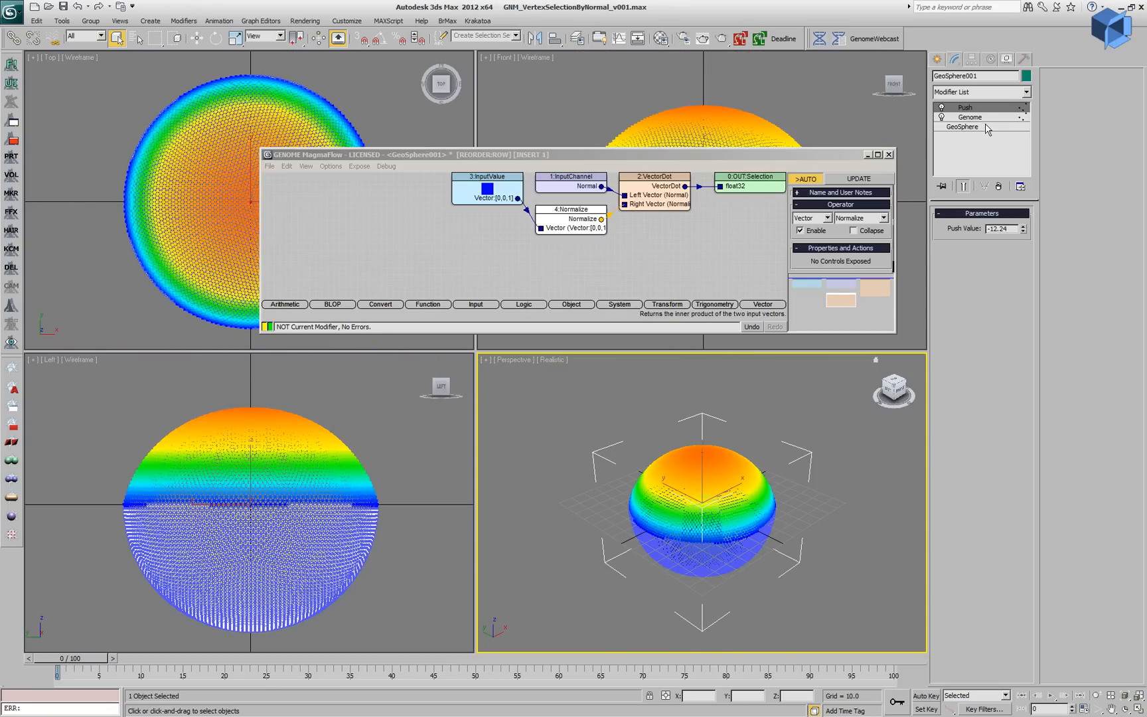
left_click(969, 117)
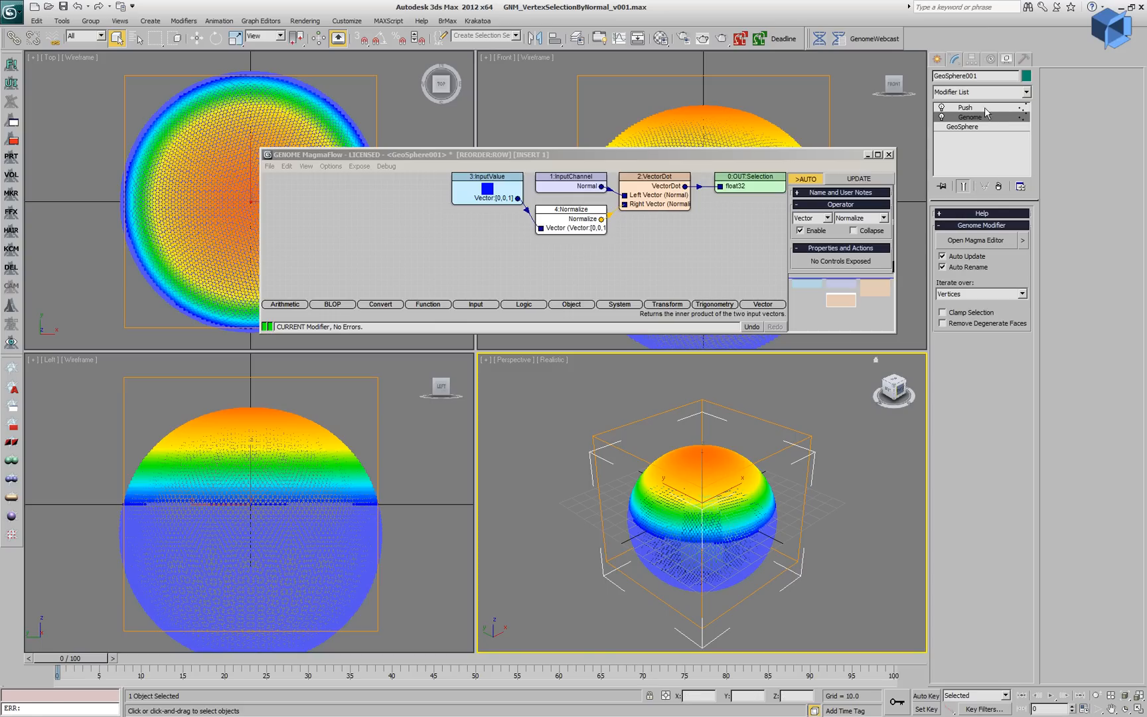
left_click(966, 107)
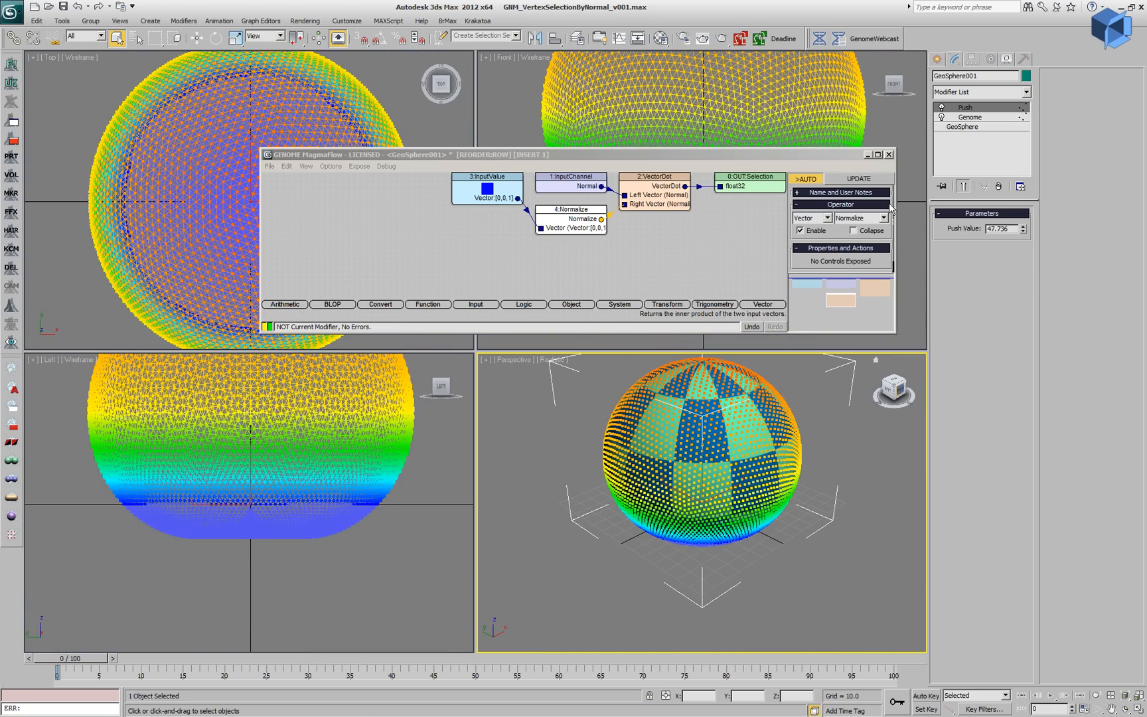
Insert an Arithmetic Abs node between VectorDot and the Selection output
left_click(654, 186)
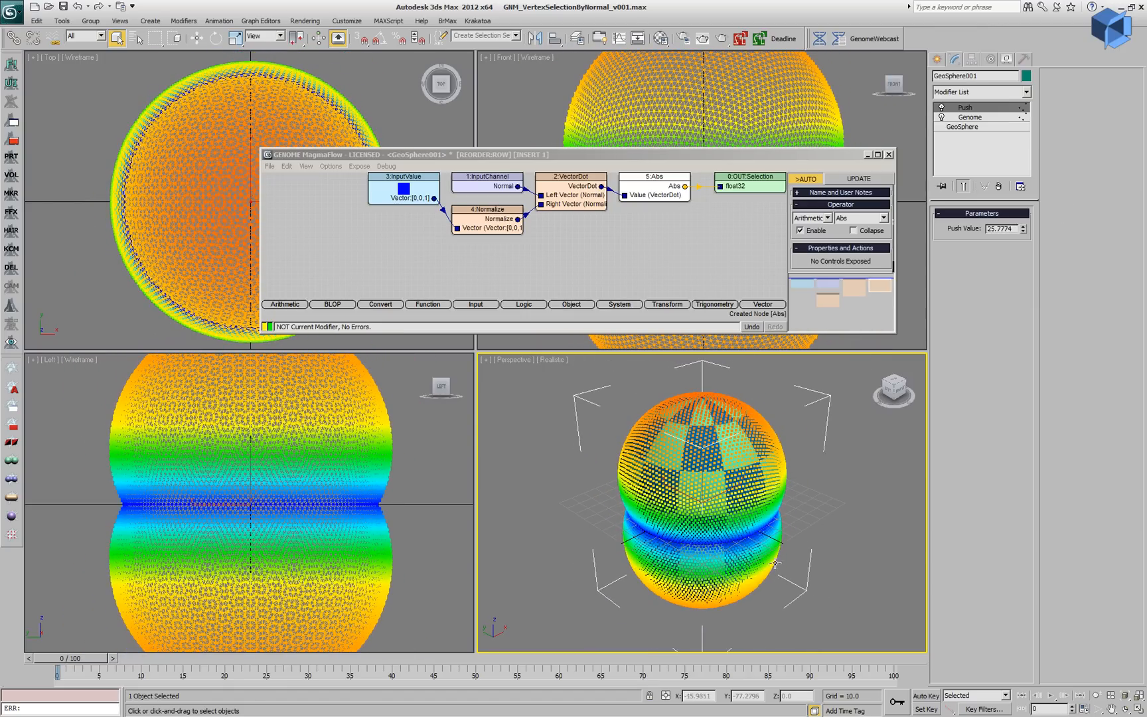
mouse_move(753, 496)
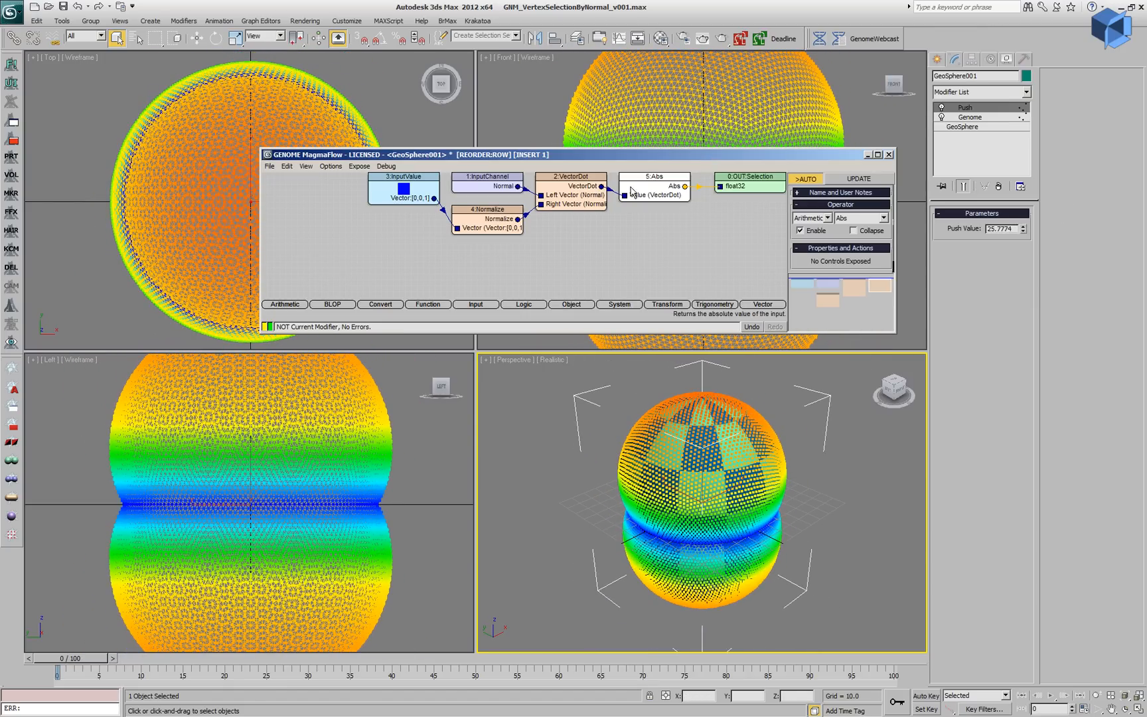
mouse_move(665, 192)
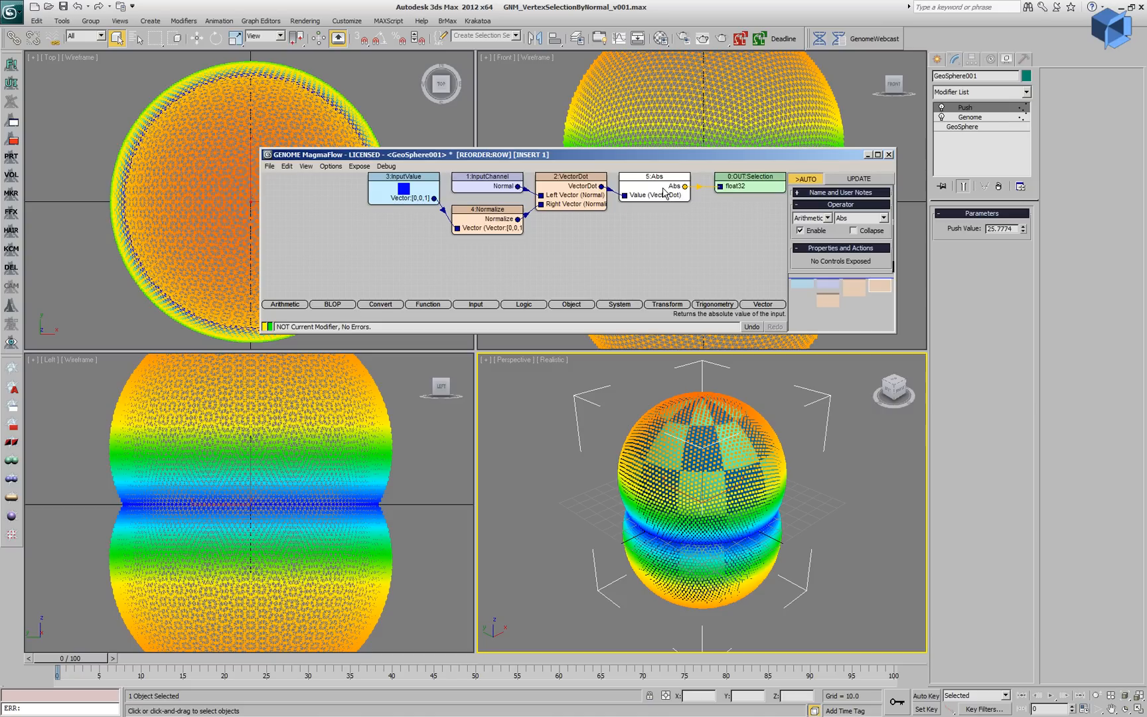
Insert a Less node, expose its value as Threshold 0.46, and convert the result to float
left_click(673, 185)
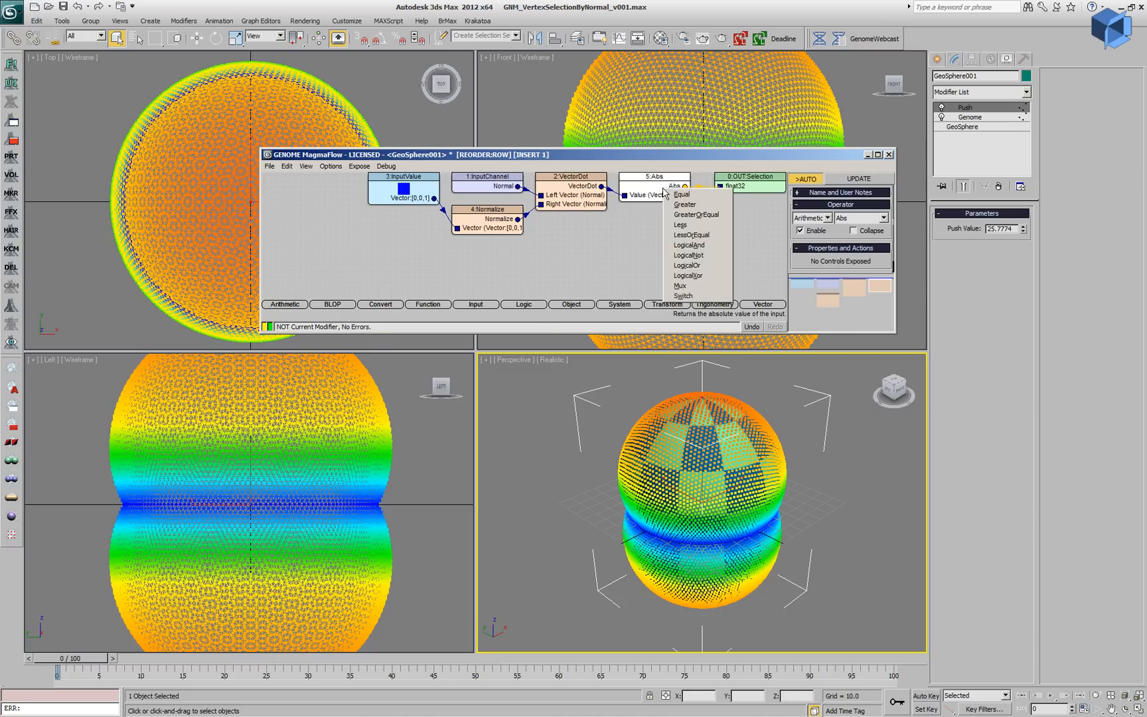
left_click(679, 223)
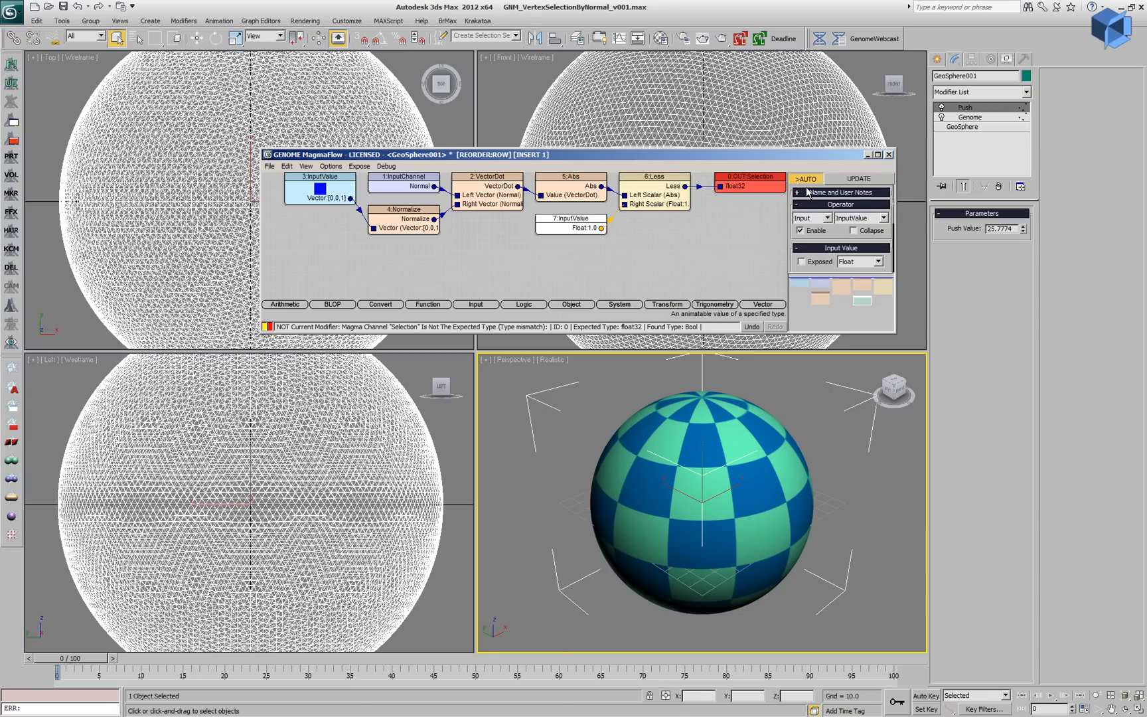
left_click(840, 191)
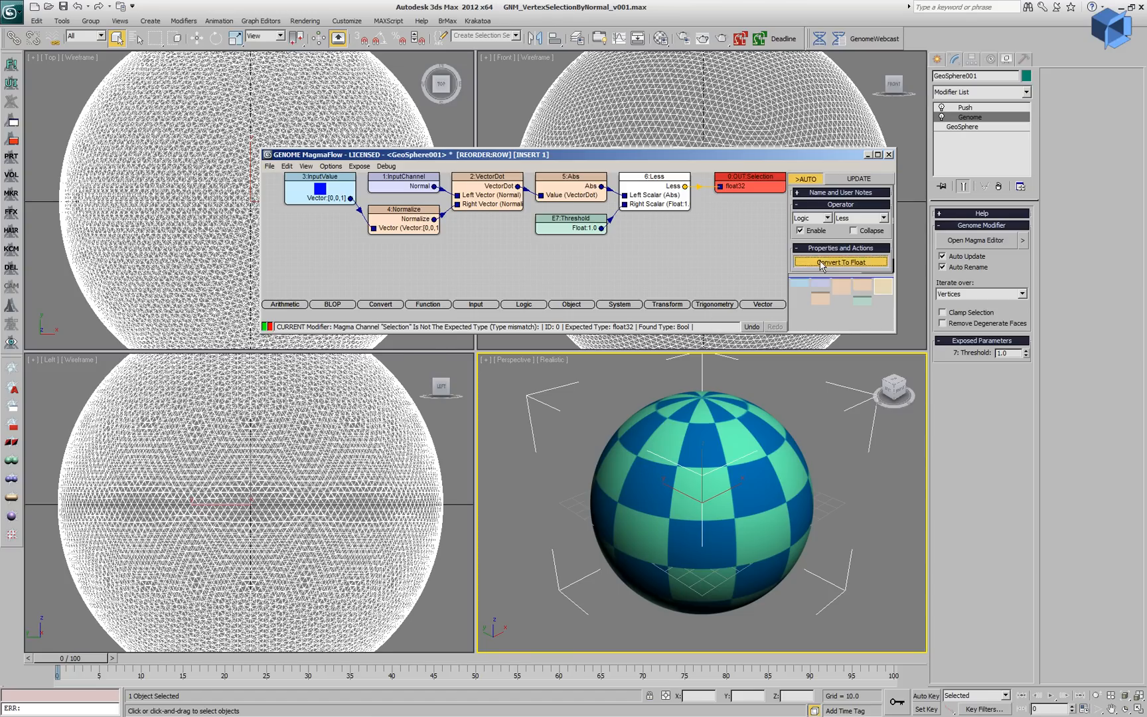
left_click(840, 262)
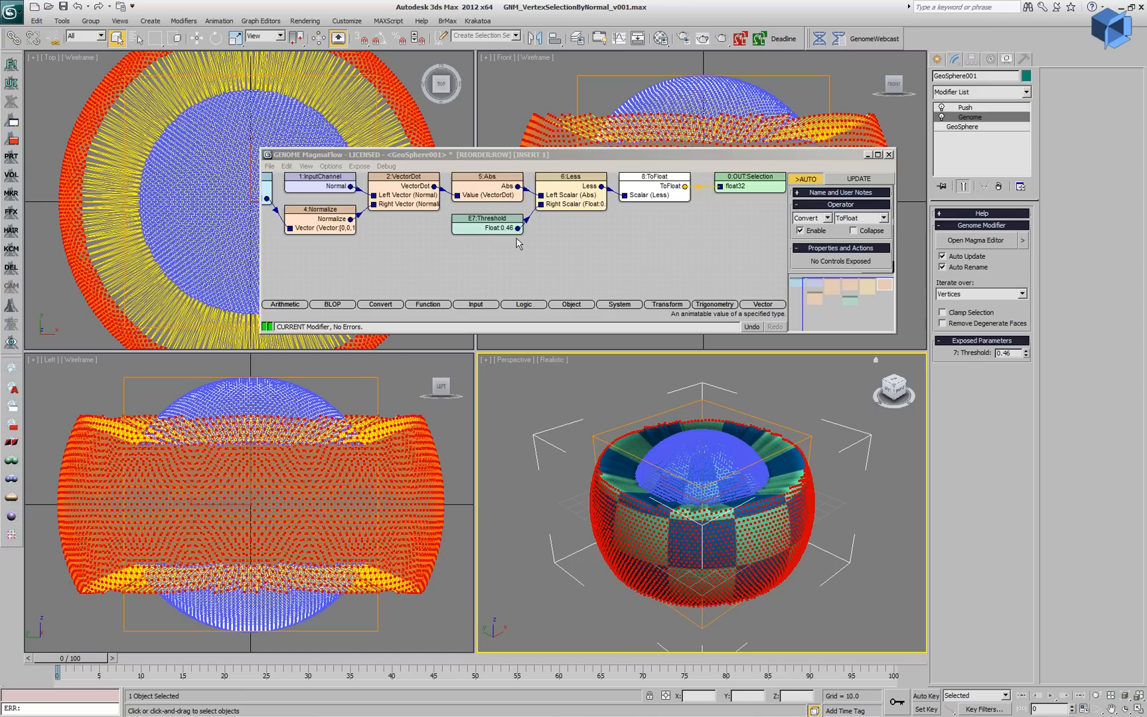
mouse_move(515, 247)
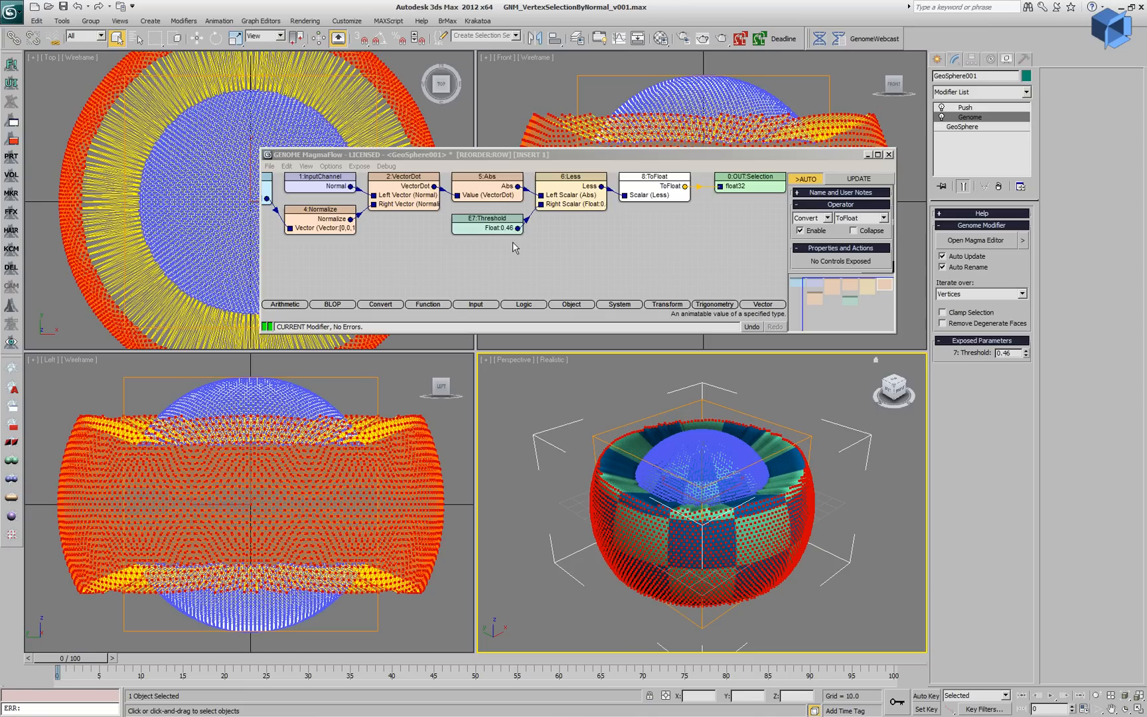
Change the Less node's operator to LessOrEqual and lower Threshold to 0.43
left_click(1005, 353)
type("1")
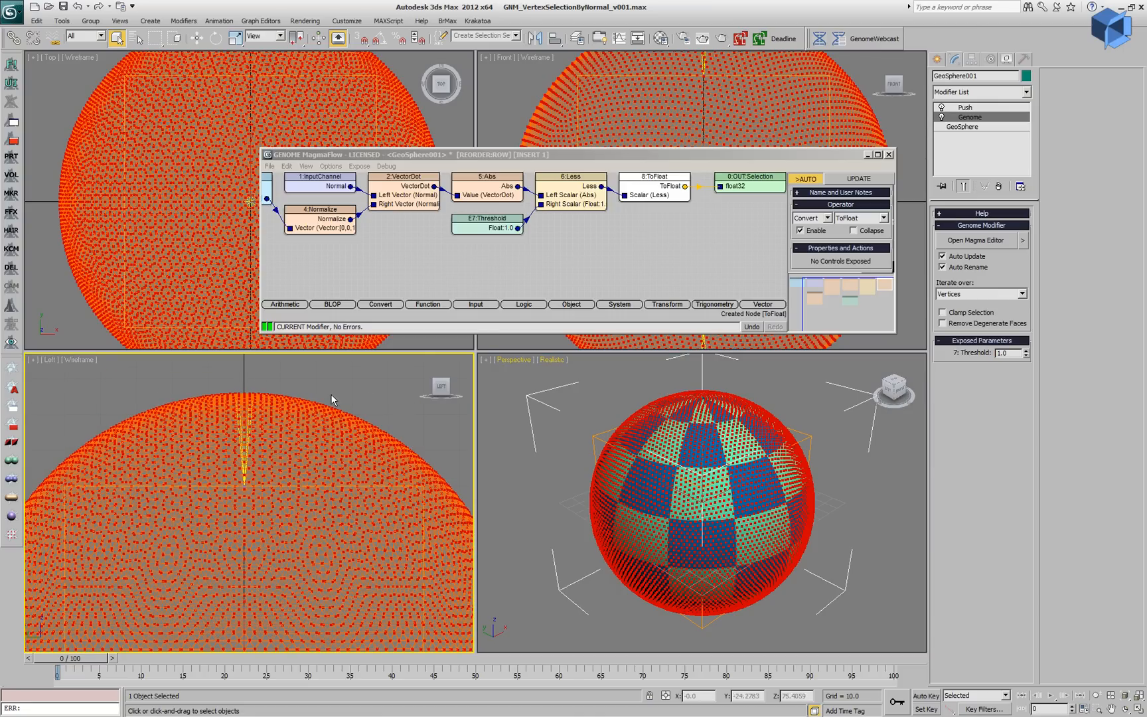
left_click(652, 177)
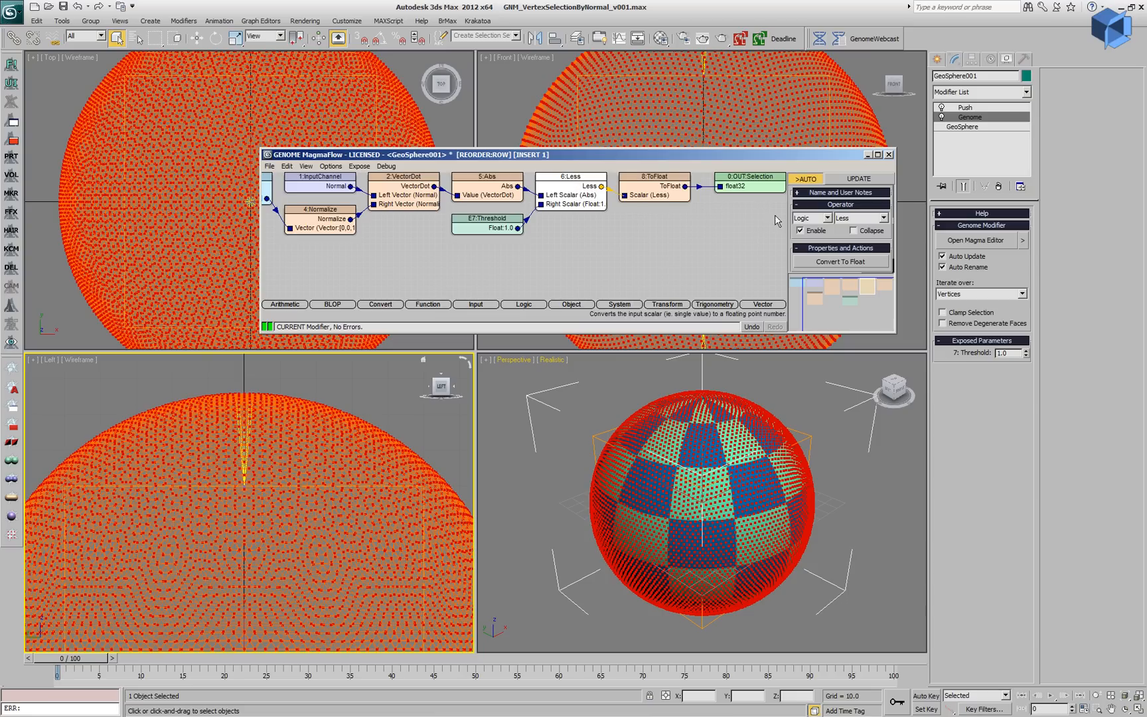
left_click(879, 218)
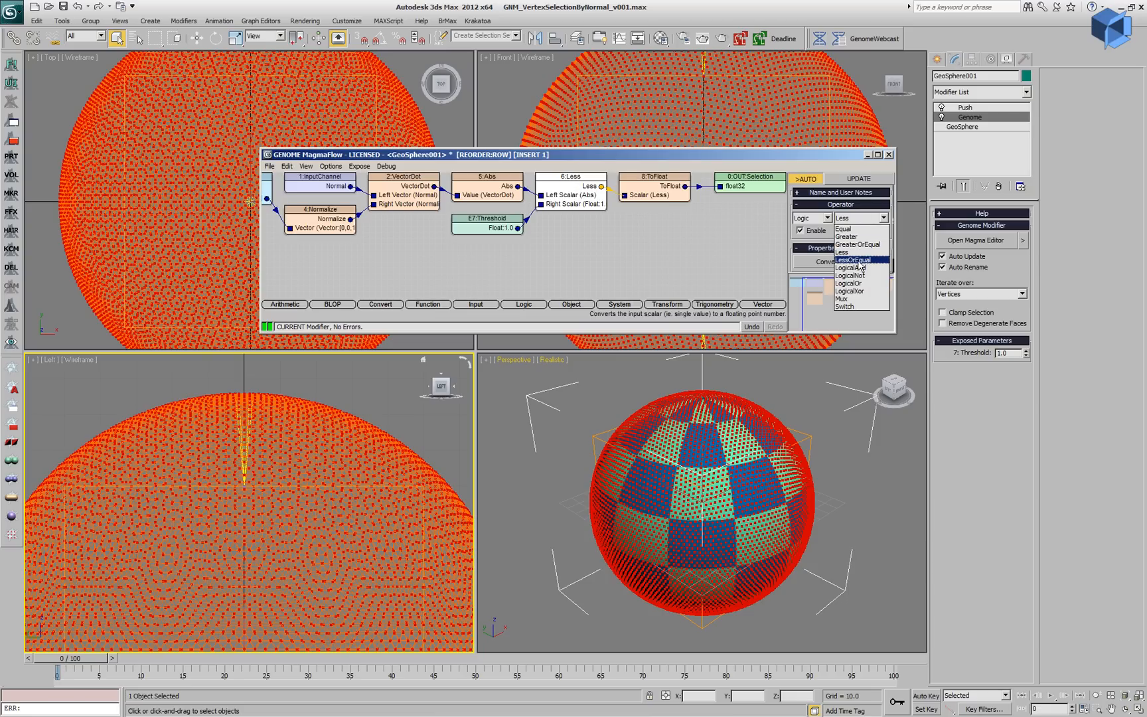
left_click(852, 260)
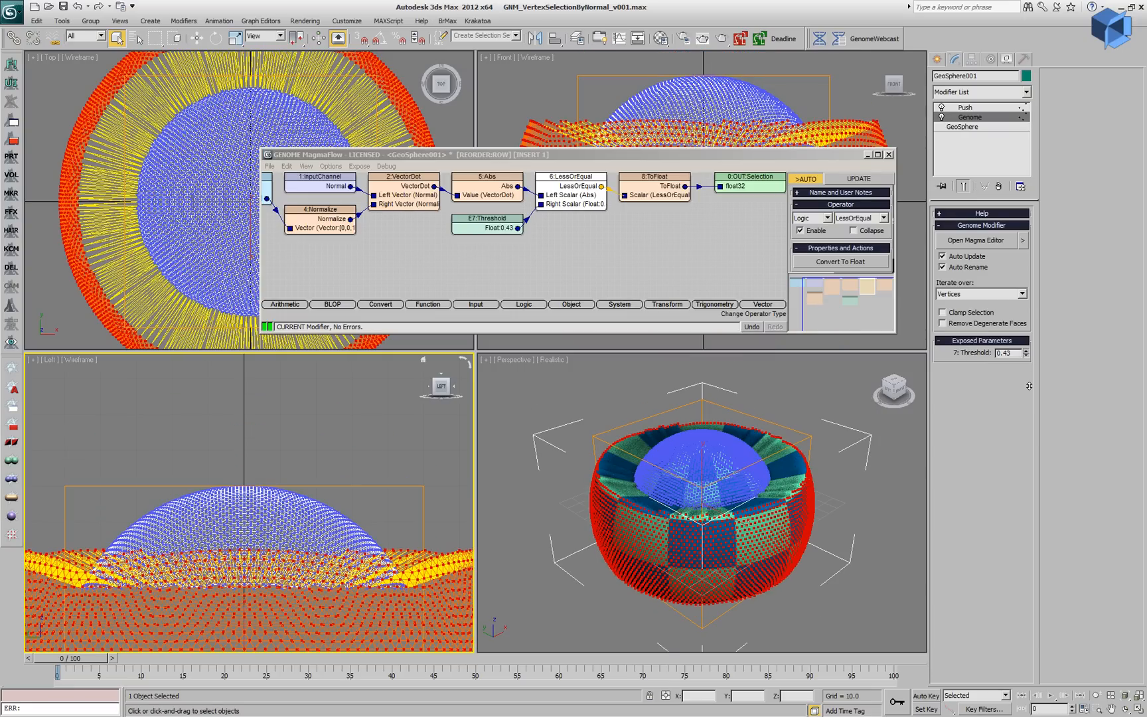
left_click(654, 186)
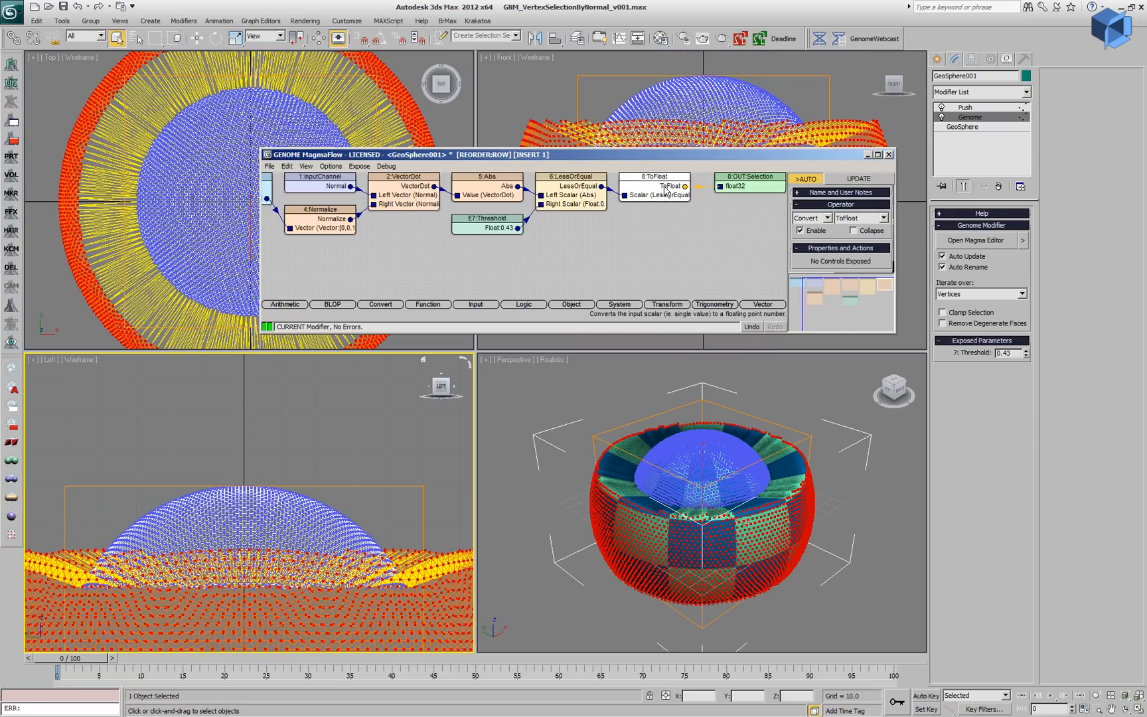
left_click(655, 185)
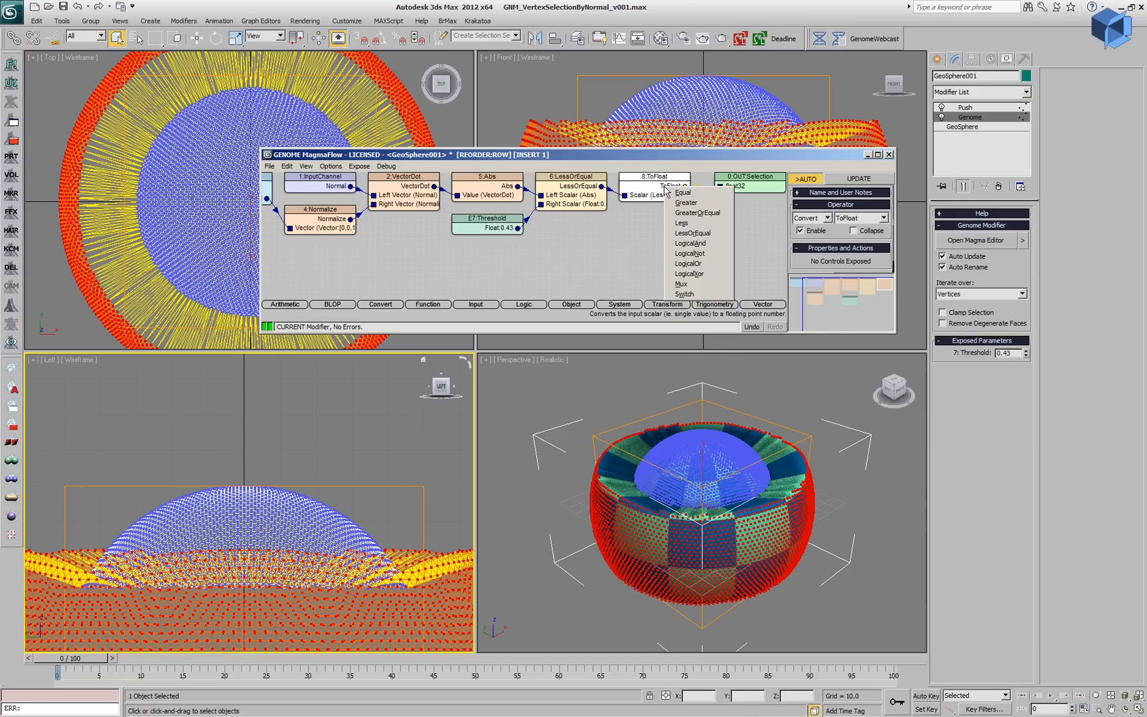
Insert a Switch node after ToFloat and name its exposed integer input 'Soft Selection'
left_click(682, 293)
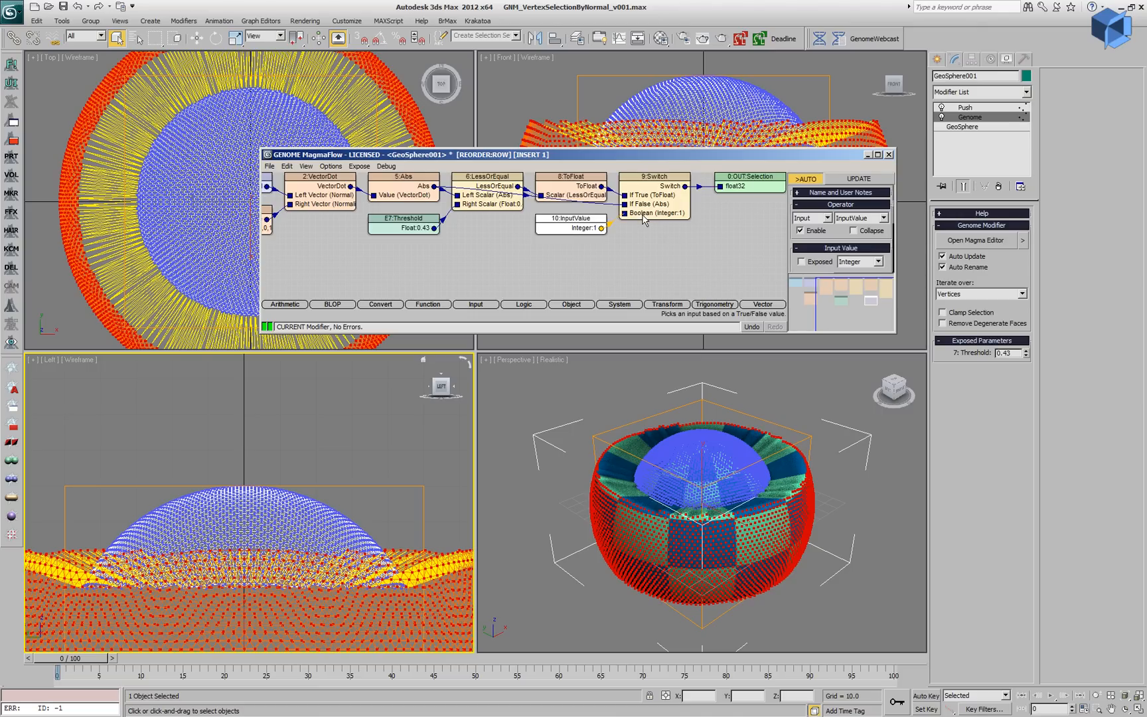
mouse_move(830, 266)
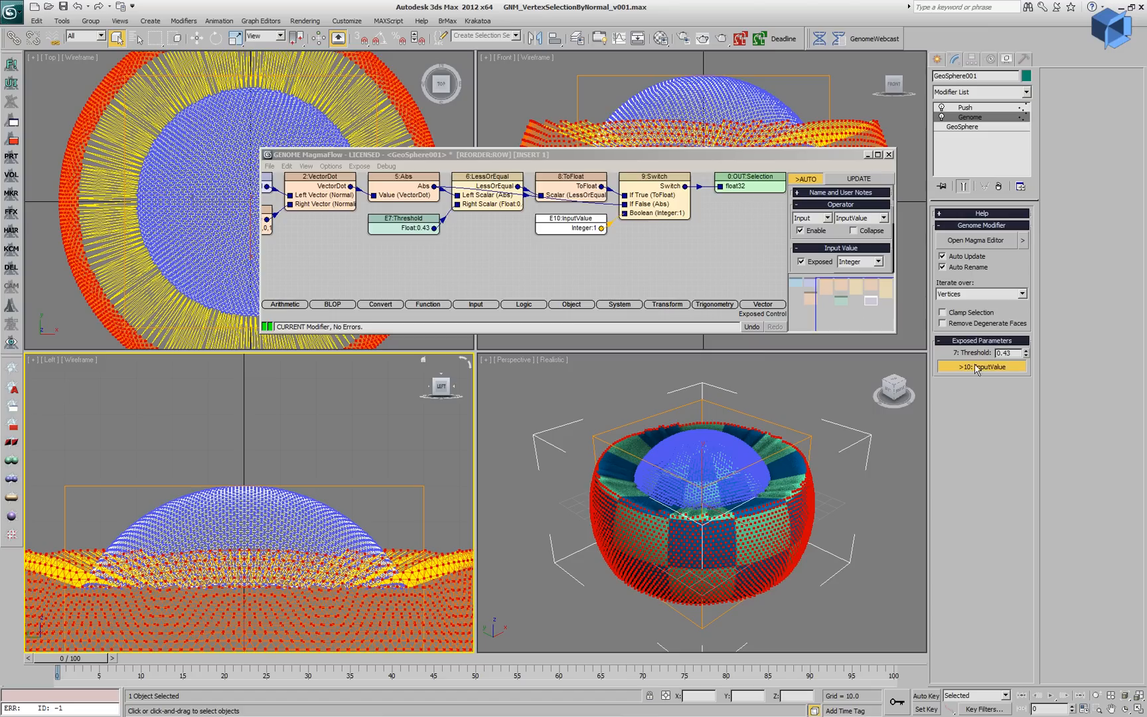
left_click(980, 366)
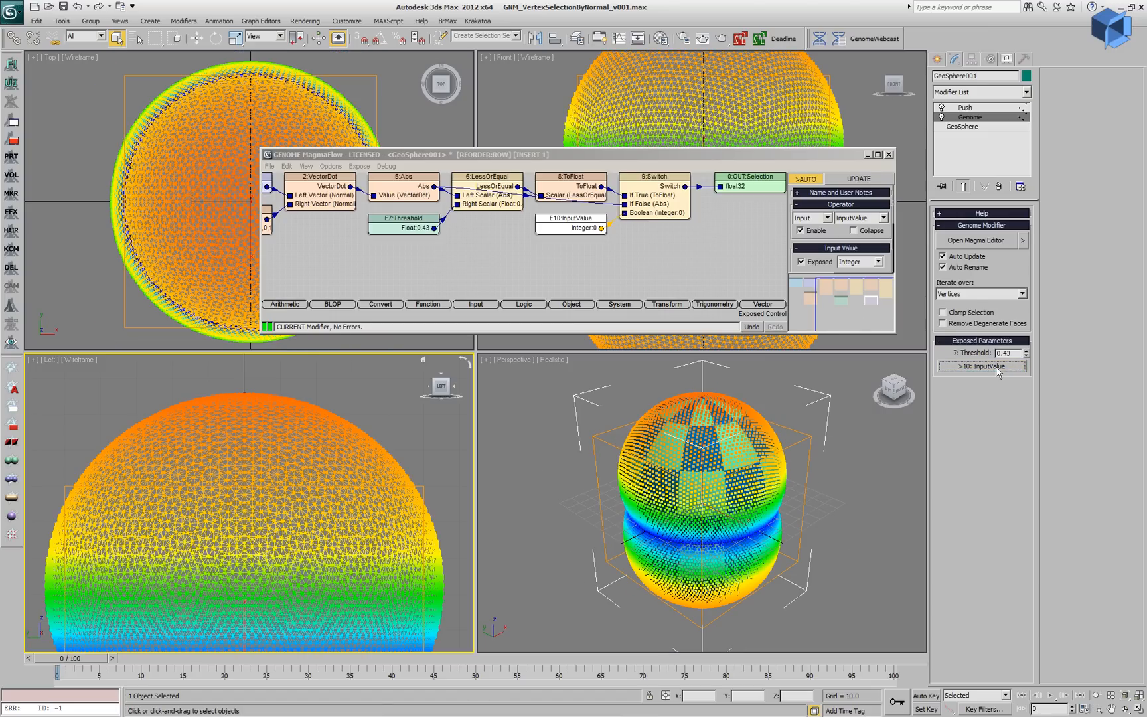
mouse_move(1004, 371)
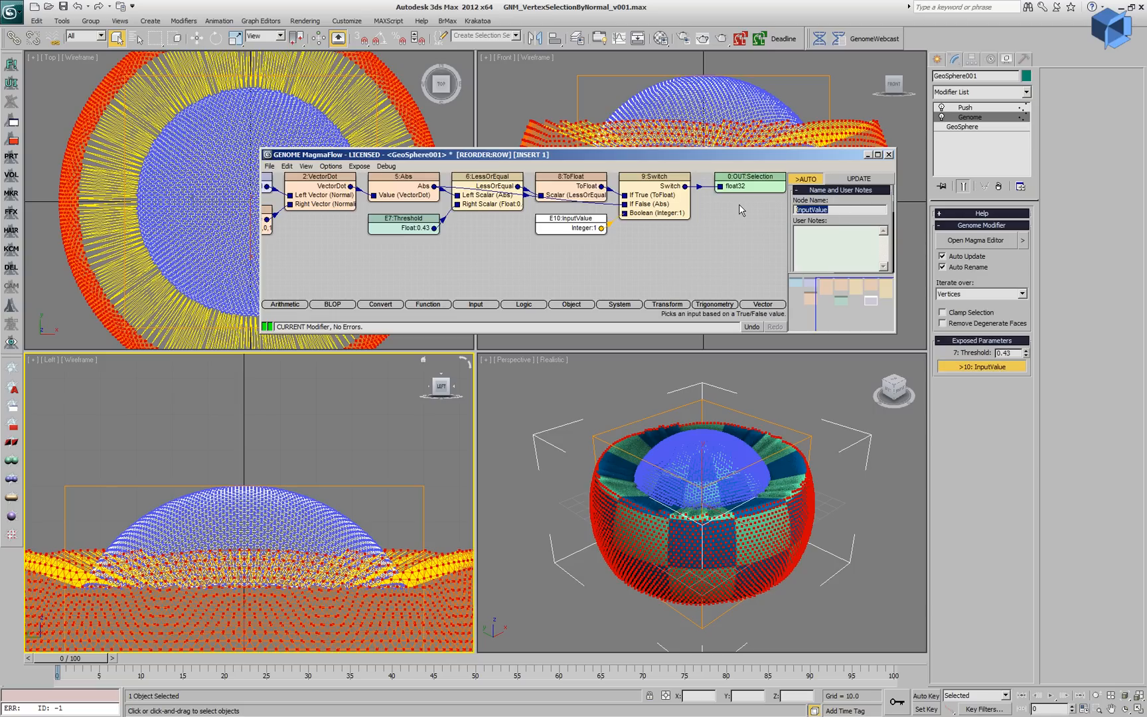
type("Soft Selec")
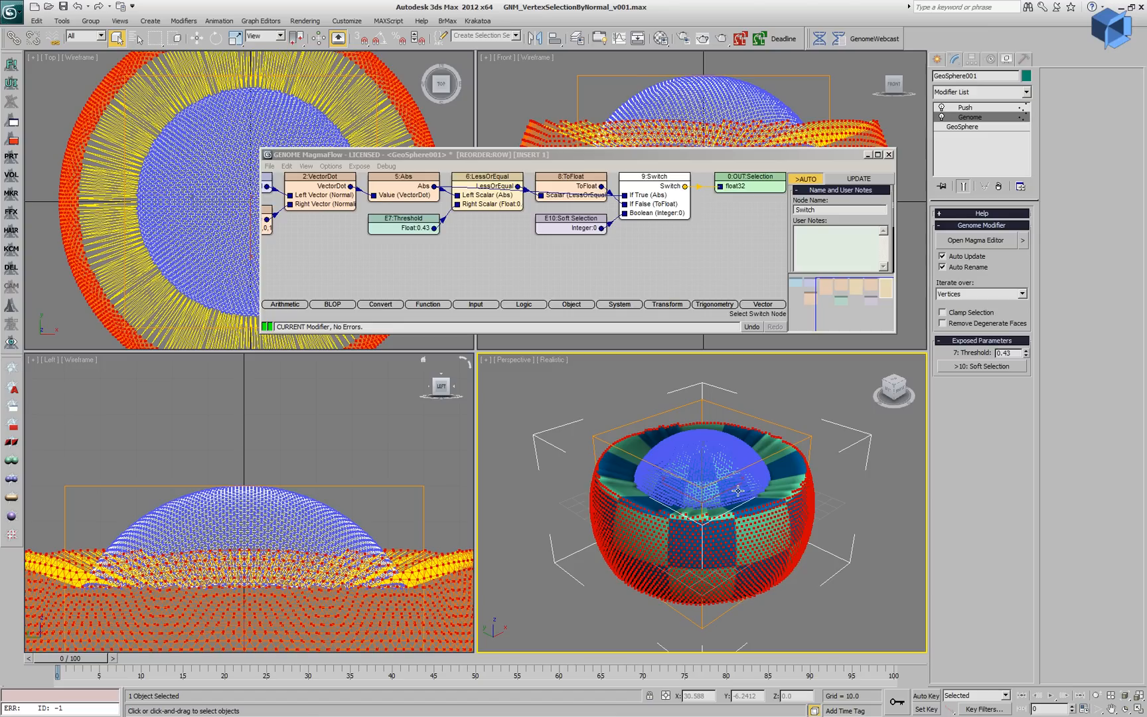
mouse_move(493, 235)
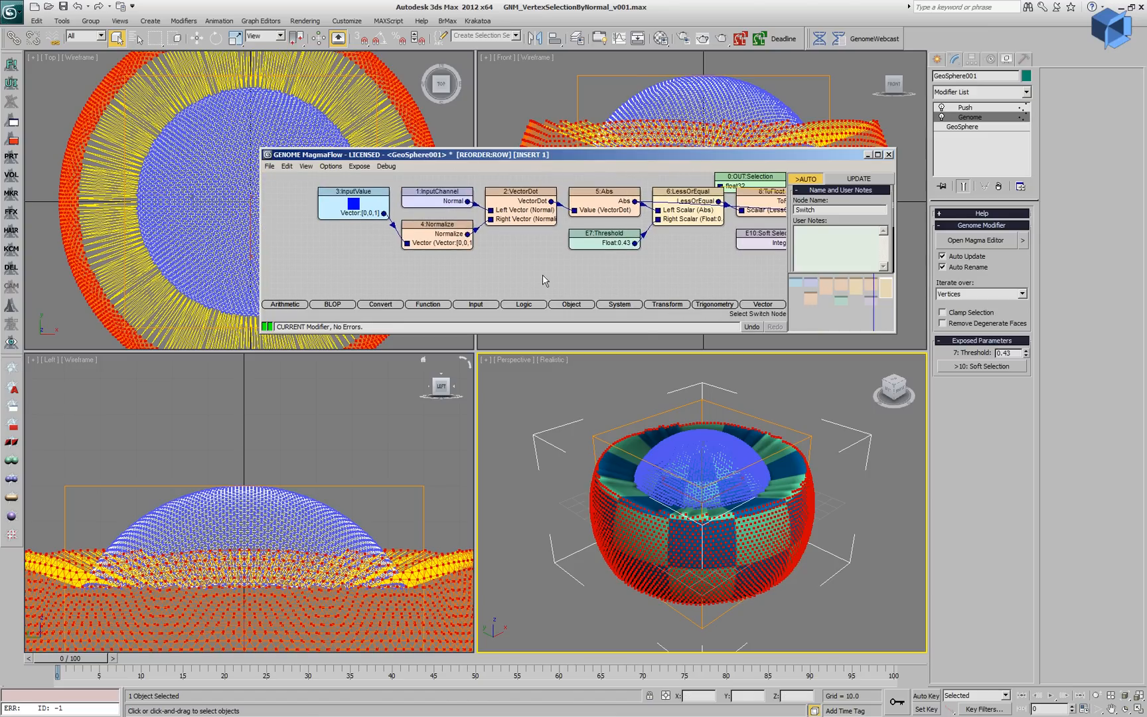
Unexpose the 3:InputValue vector node, switch it to InputObject, and create a Cone
left_click(353, 191)
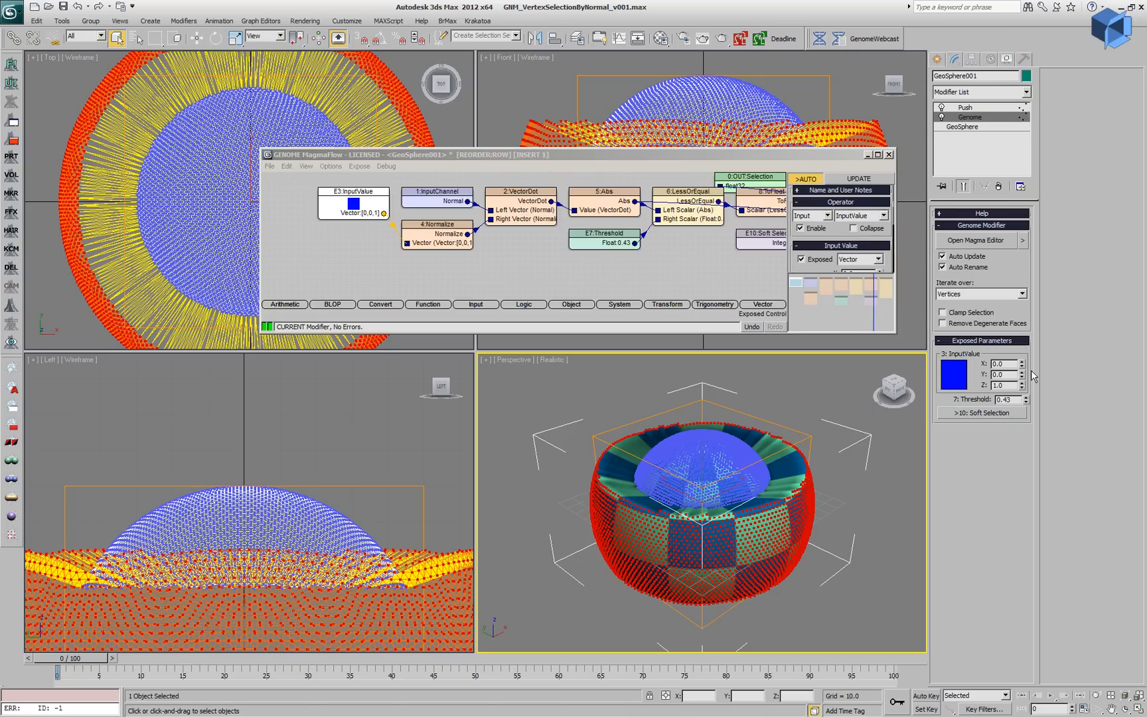
left_click(1028, 363)
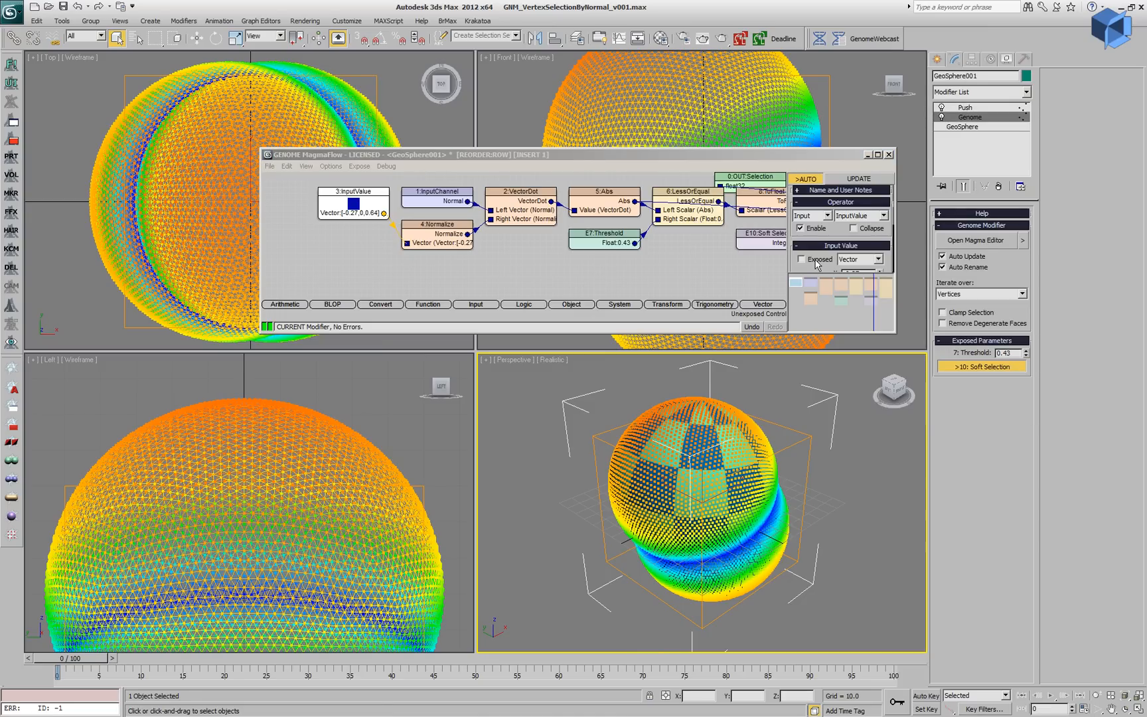
left_click(881, 216)
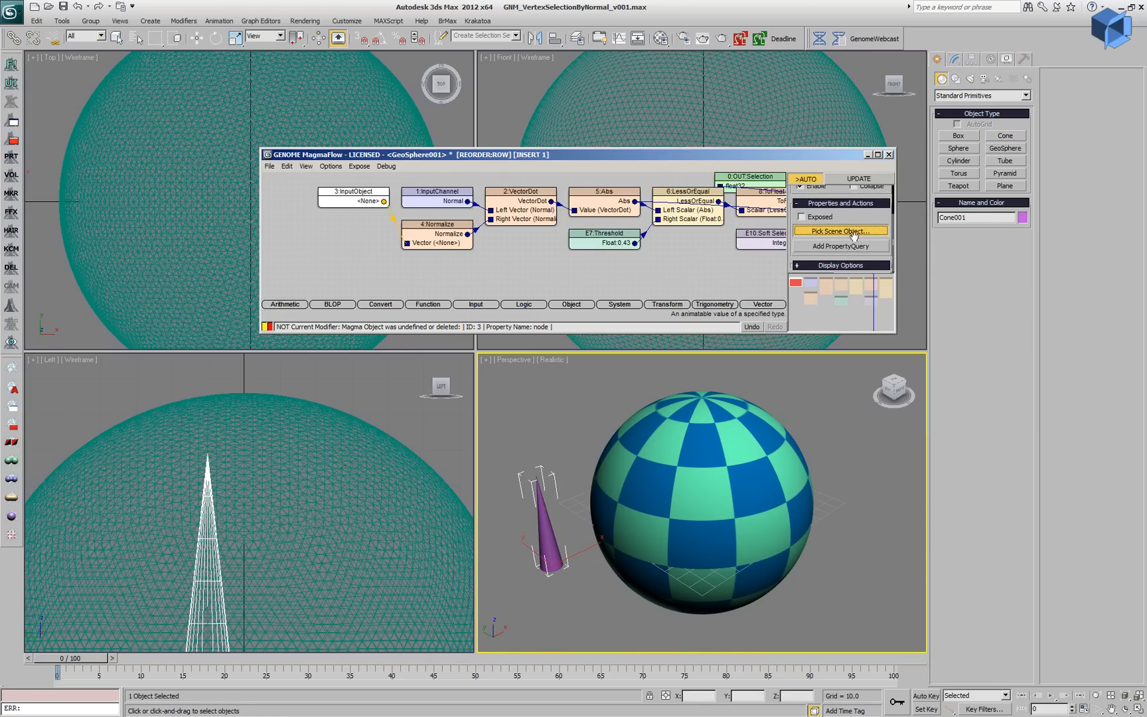
Pick Cone001 as input object, query its Transform.Row3, and key a rotation at frame 100
left_click(840, 230)
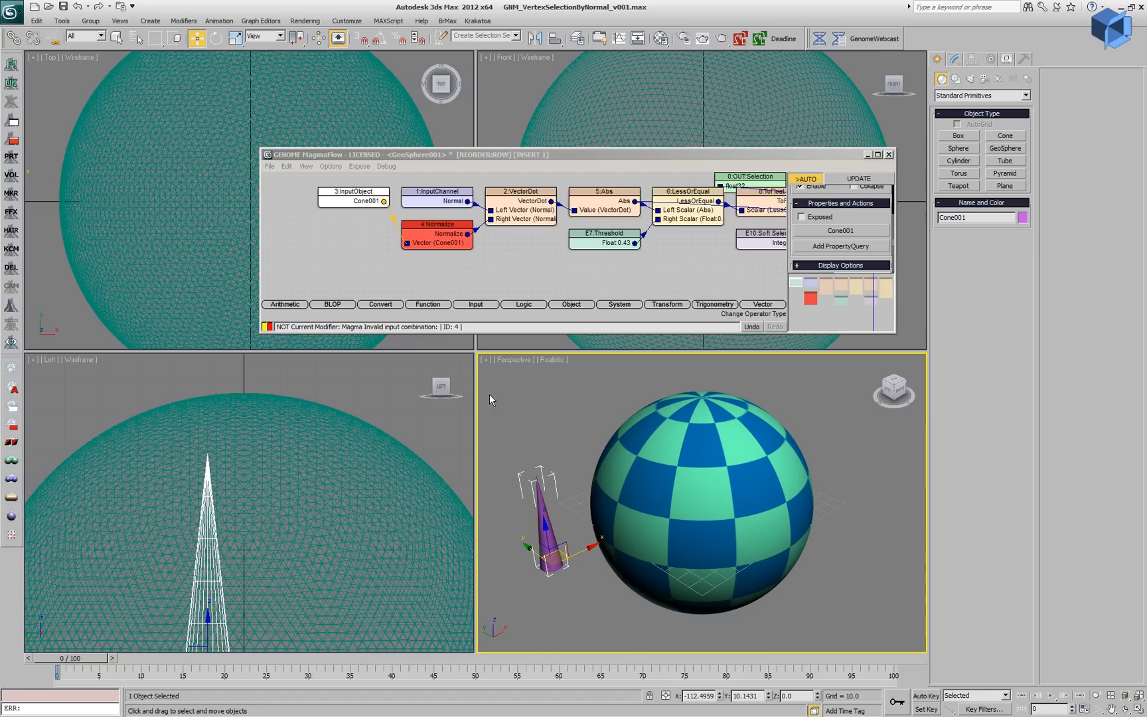
mouse_move(731, 233)
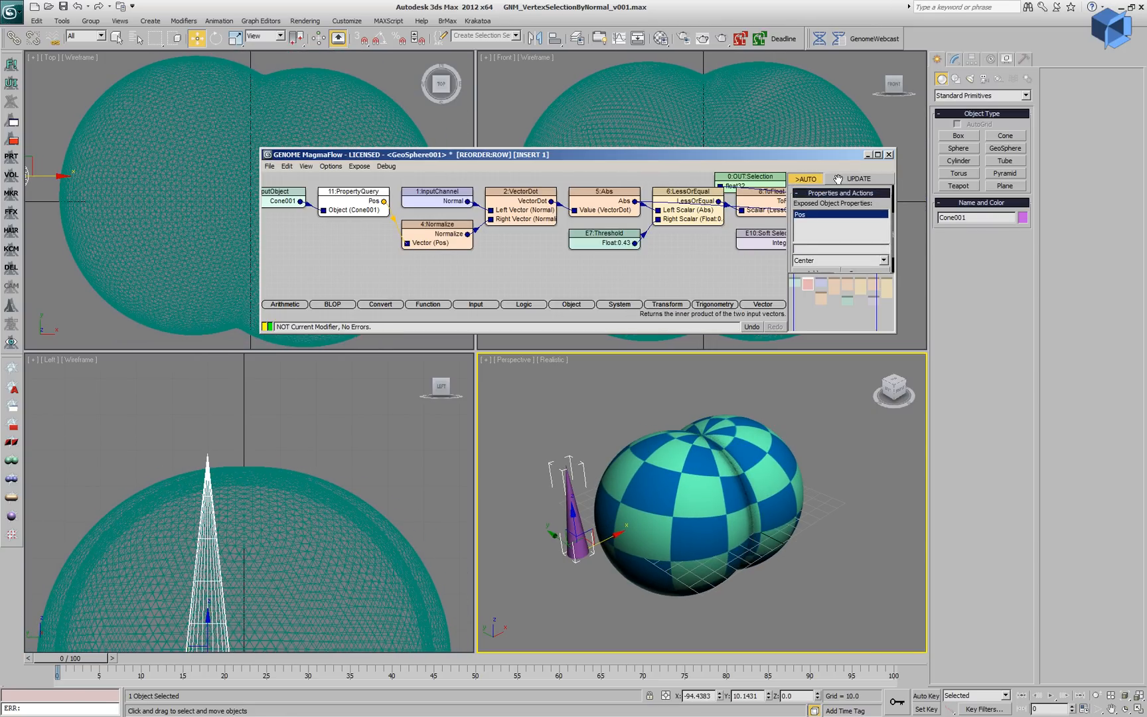
left_click(837, 259)
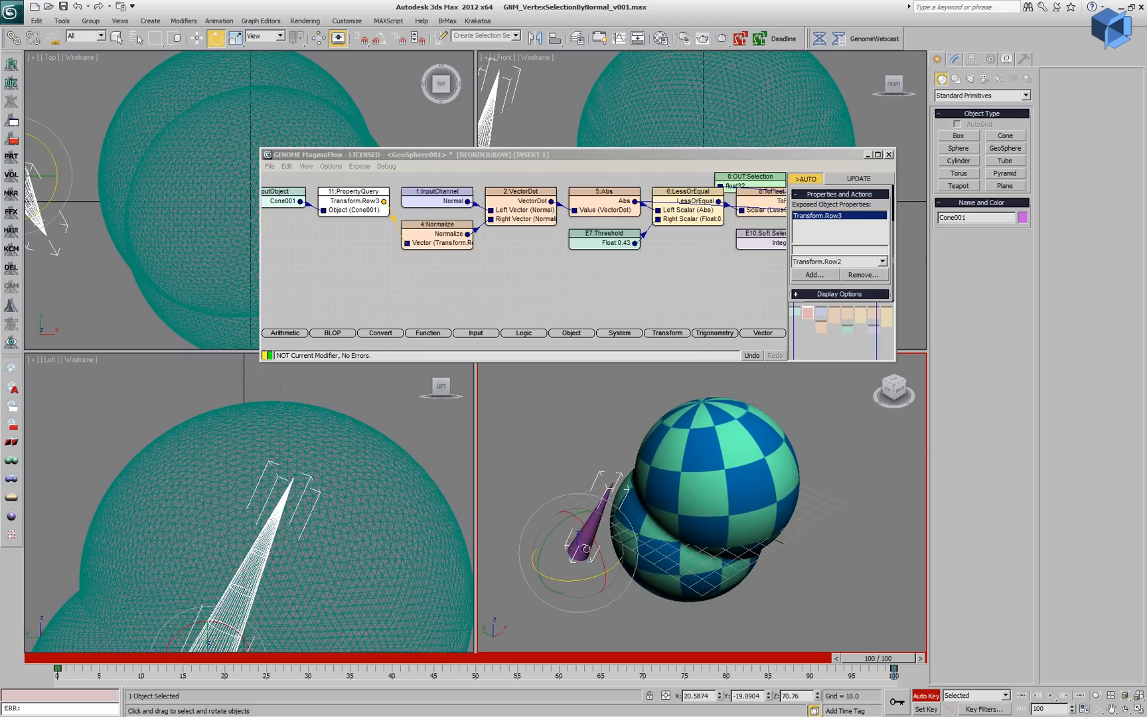
Scrub the timeline from frame 0 to about frame 69, then select GeoSphere001
left_click_drag(918, 658, 476, 658)
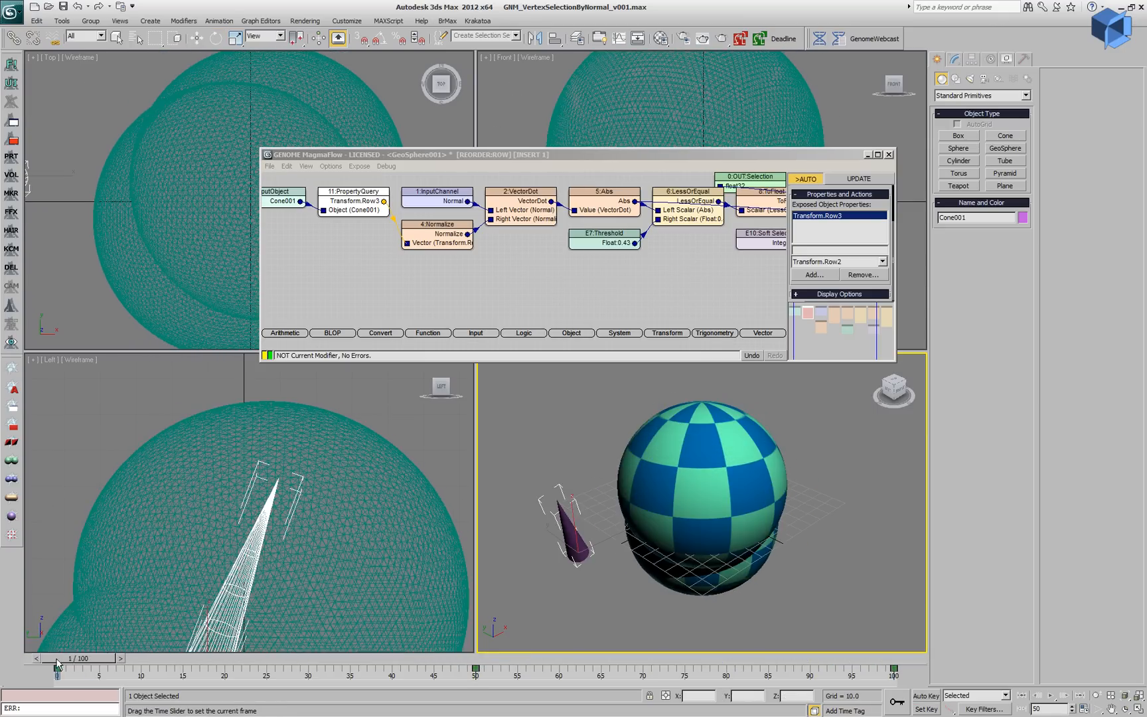
left_click_drag(58, 664, 629, 658)
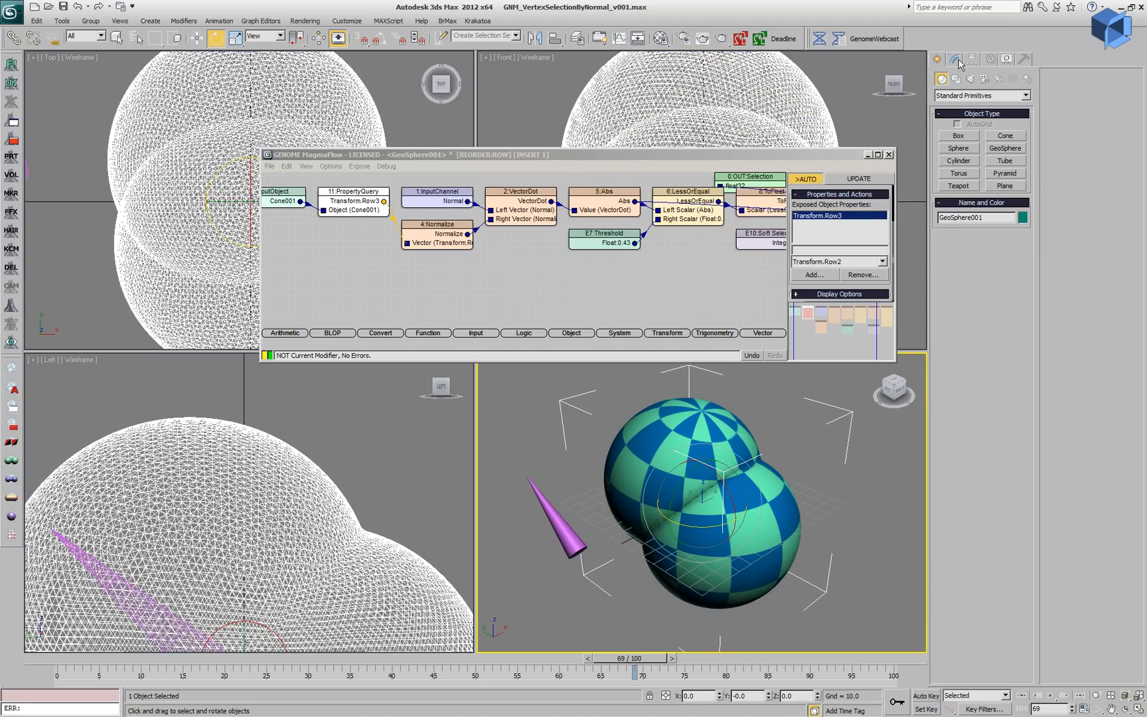
Add Mesh Select and a 50-iteration Relax above Push, then scrub the timeline to check
left_click(954, 59)
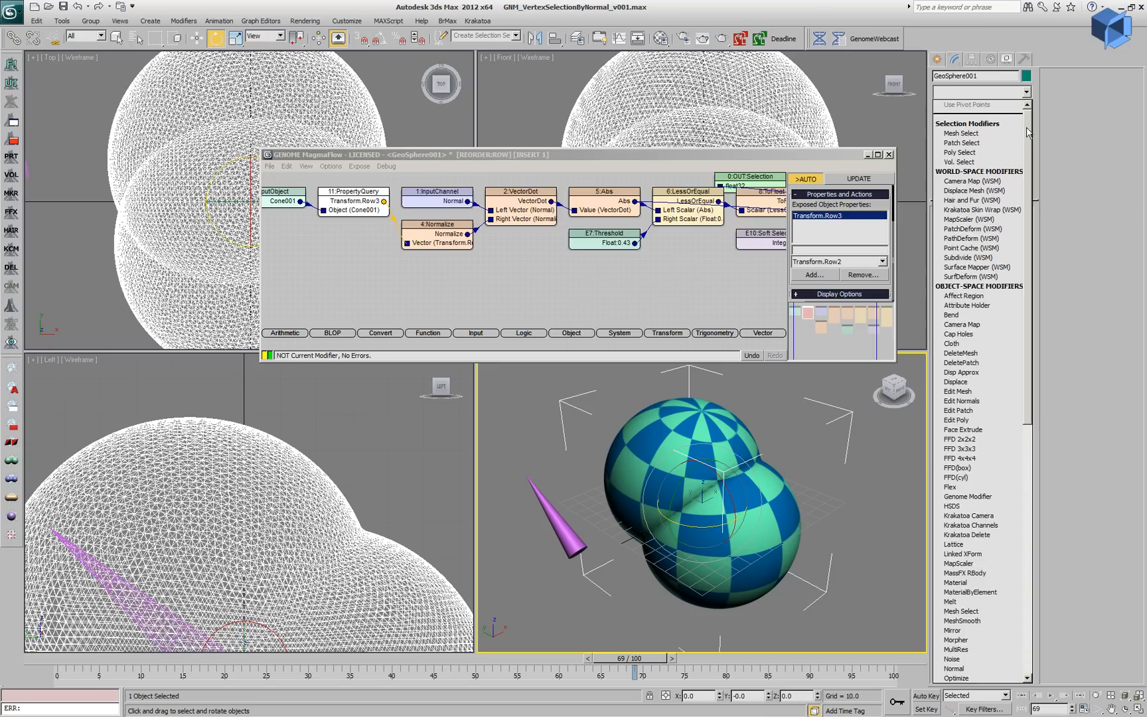
scroll("down", 3)
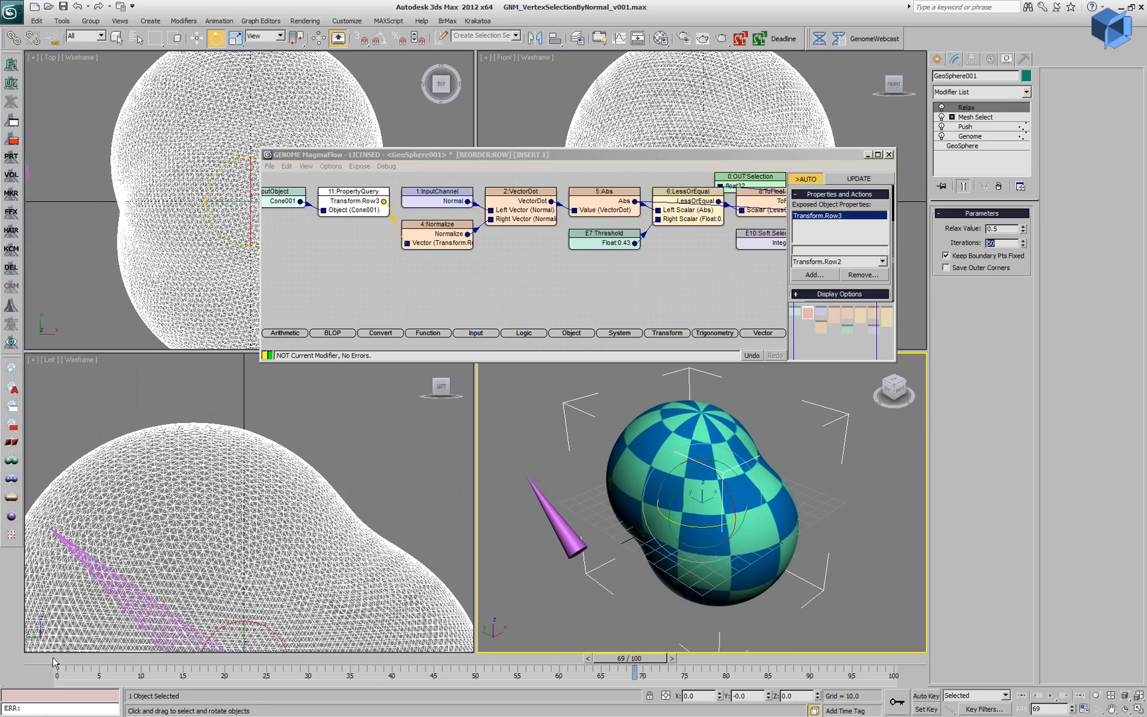
left_click_drag(622, 658, 300, 673)
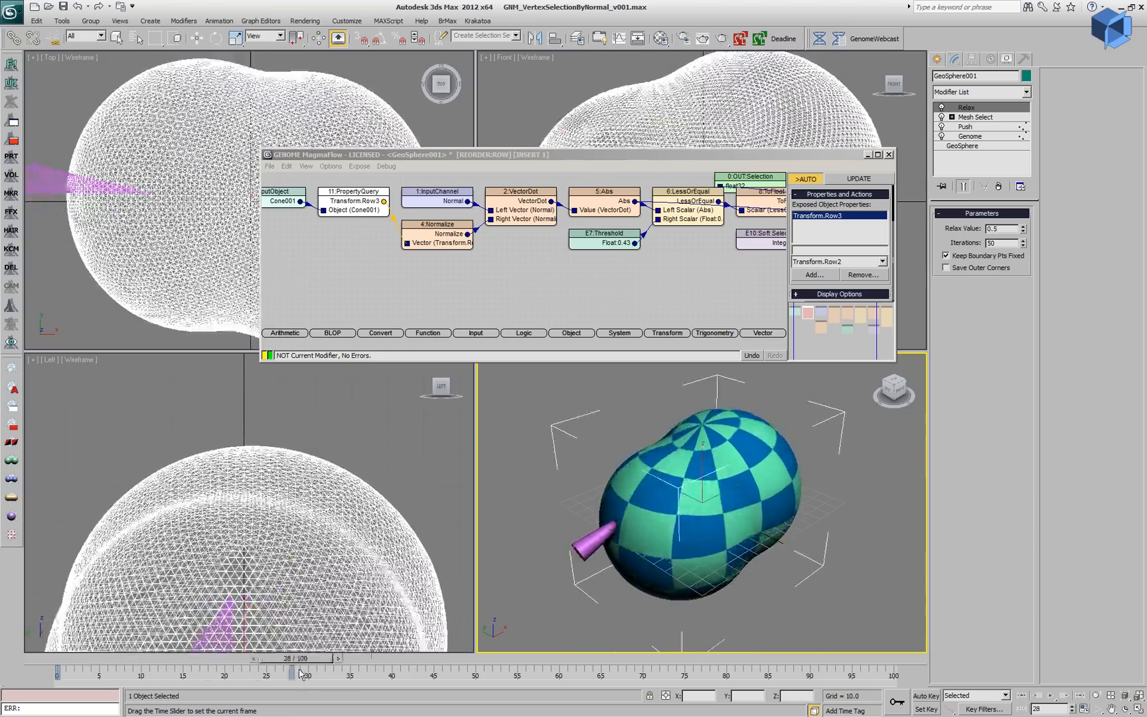
left_click_drag(301, 673, 805, 673)
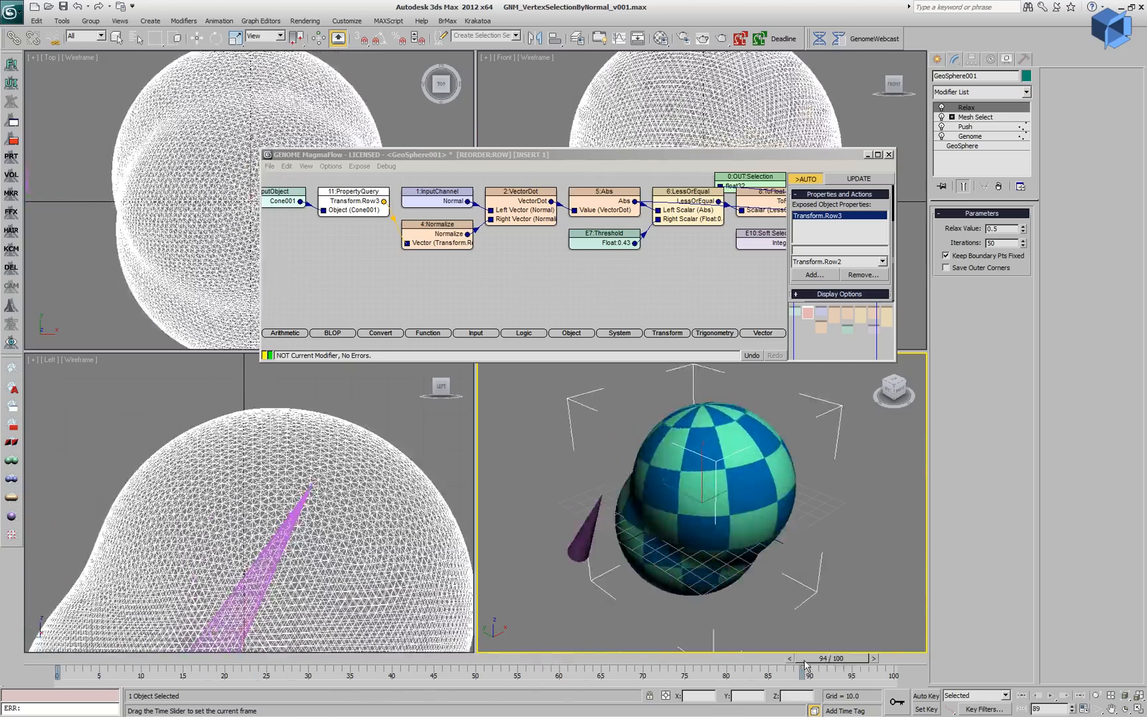
left_click_drag(804, 658, 55, 658)
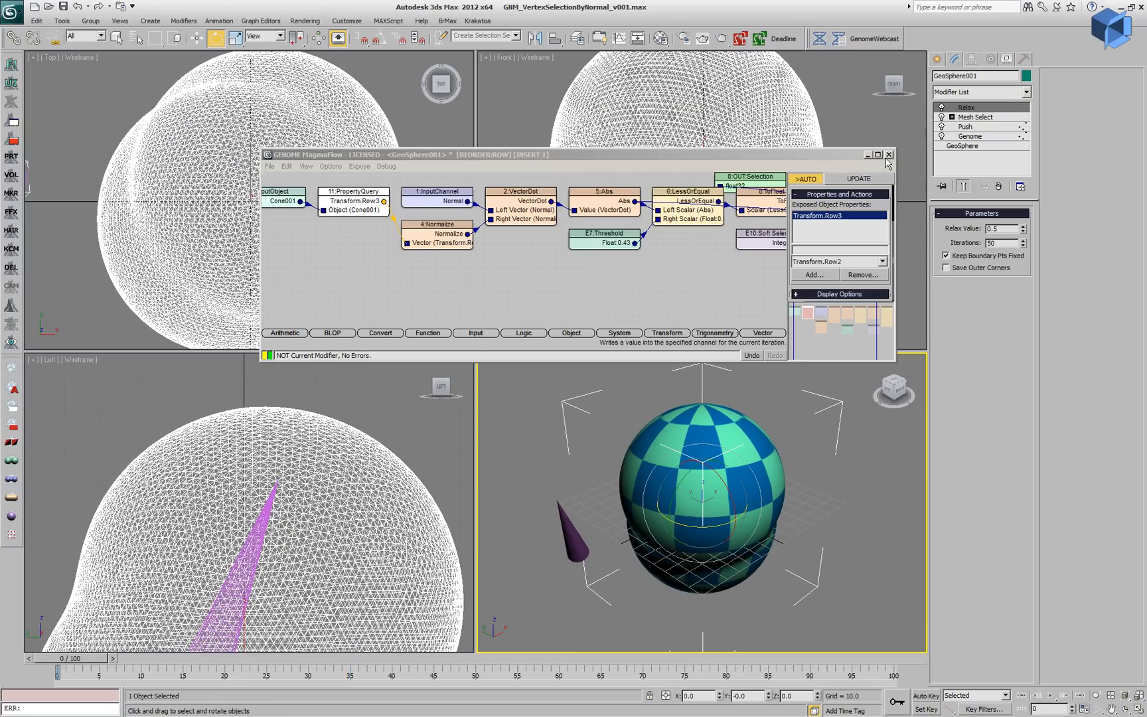
Close MagmaFlow, show Genome's Threshold (0.43) and Soft Selection settings, and scrub the animation
left_click(889, 155)
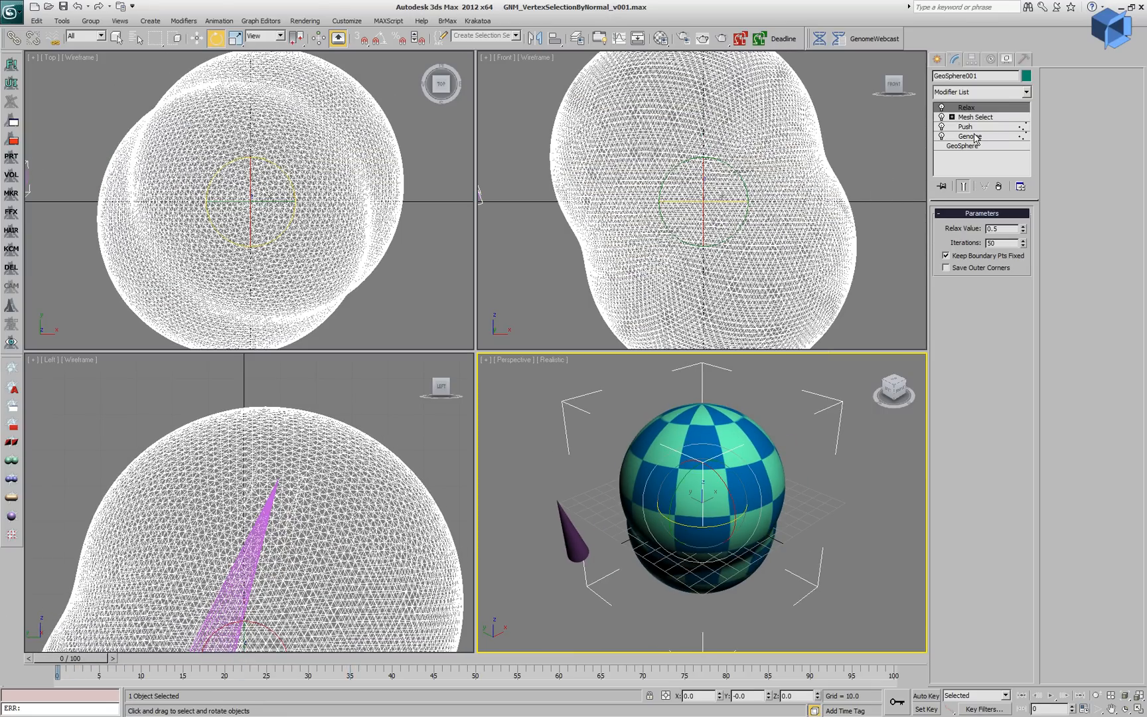
left_click(969, 136)
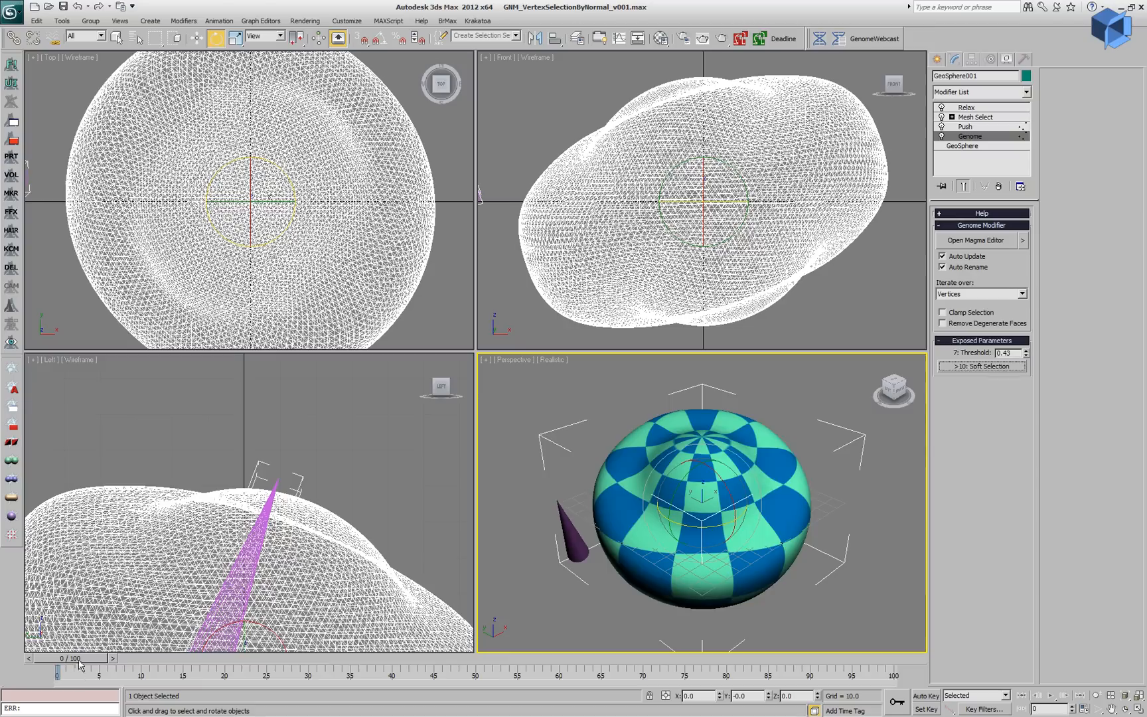
left_click_drag(57, 675, 589, 675)
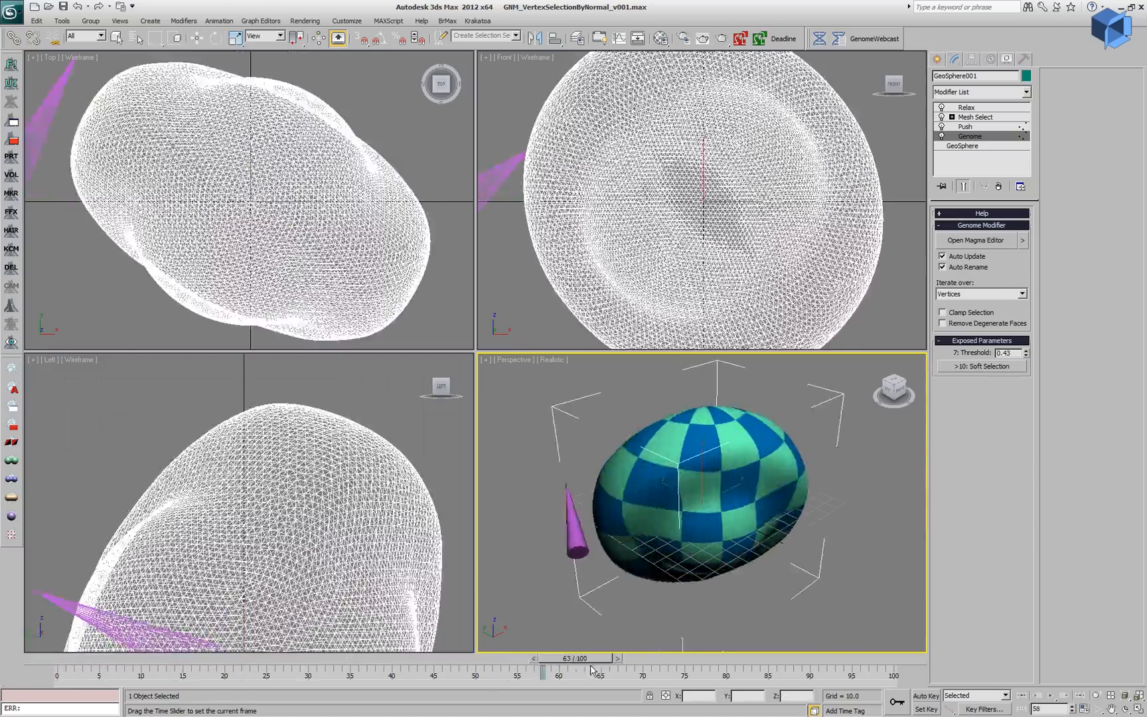
left_click_drag(544, 669, 732, 669)
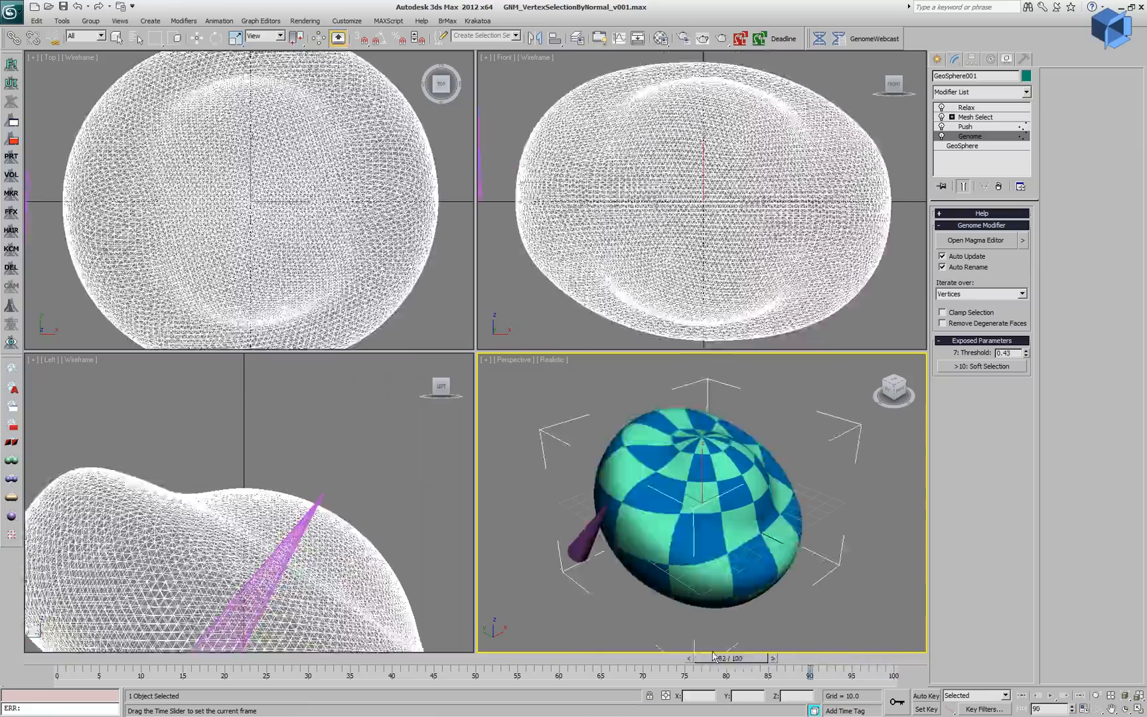
left_click_drag(713, 658, 230, 658)
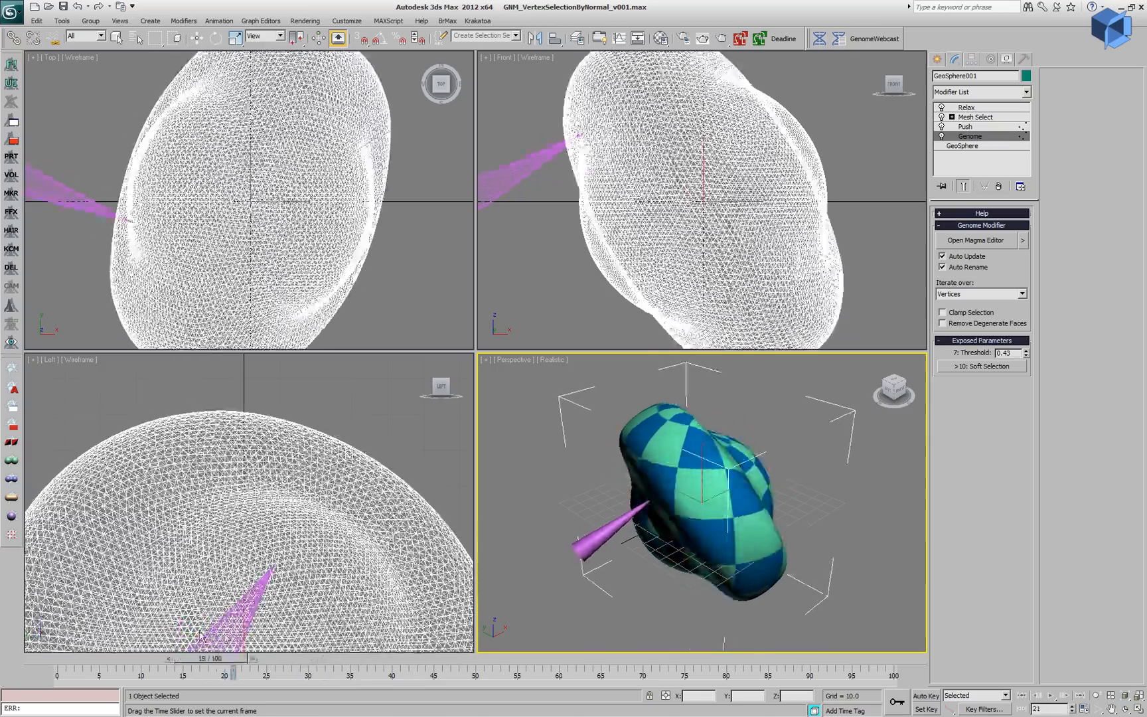